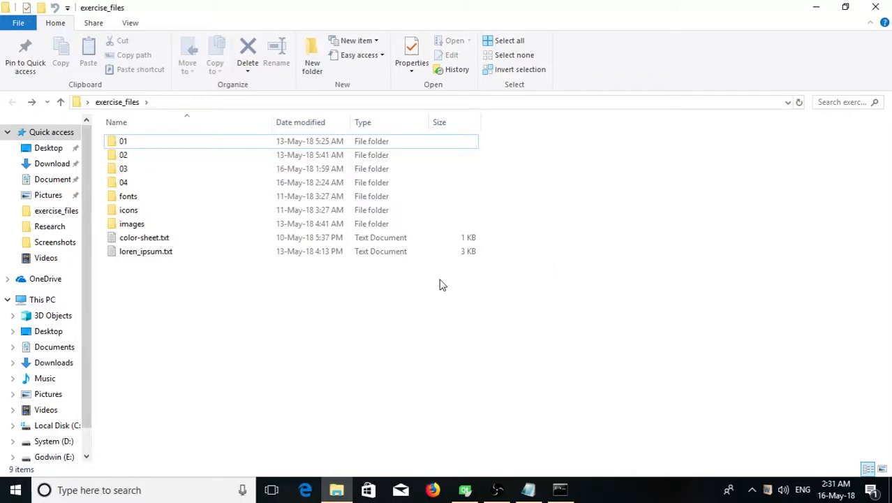
pyautogui.moveTo(533, 332)
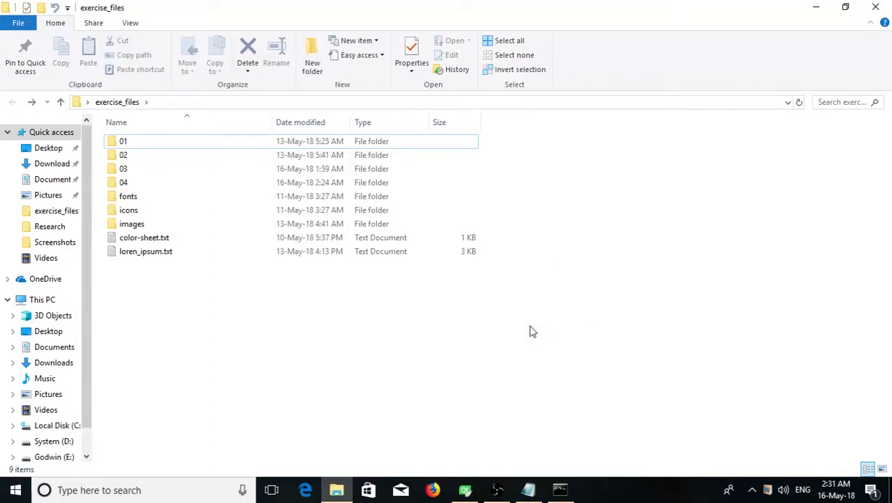
# - Create a new folder named 05 inside exercise_files
pyautogui.rightClick(533, 331)
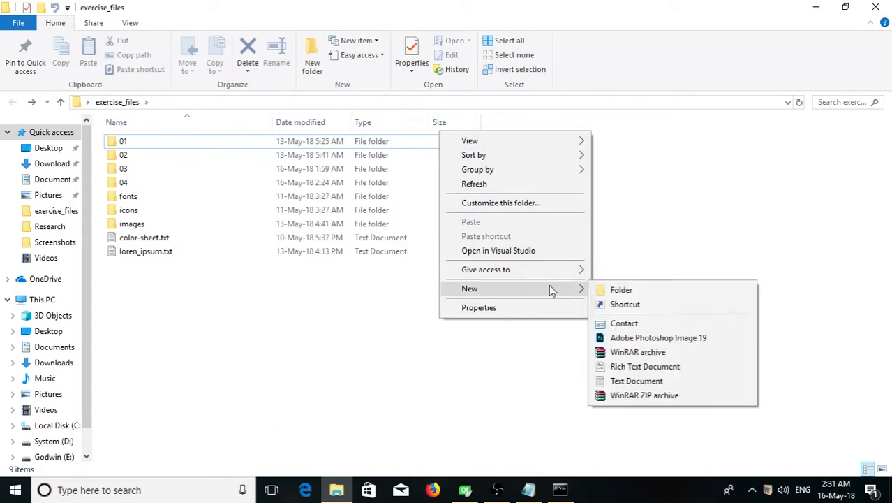
pyautogui.click(621, 289)
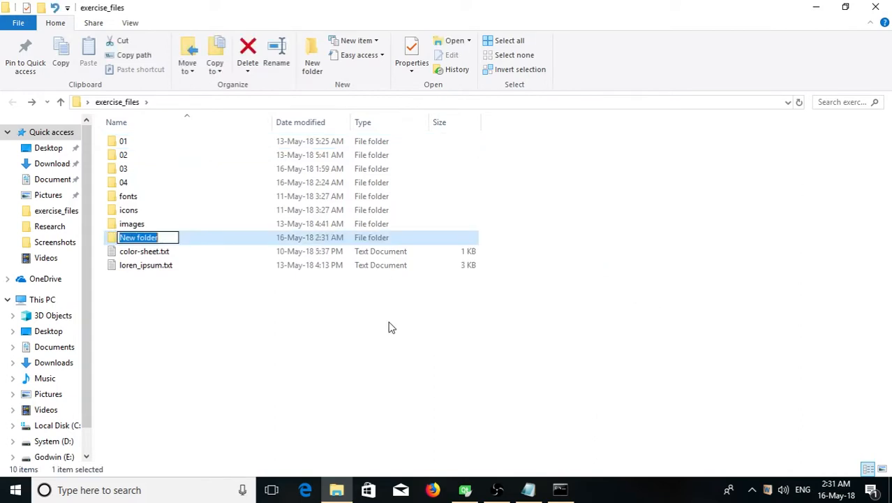
pyautogui.write('05')
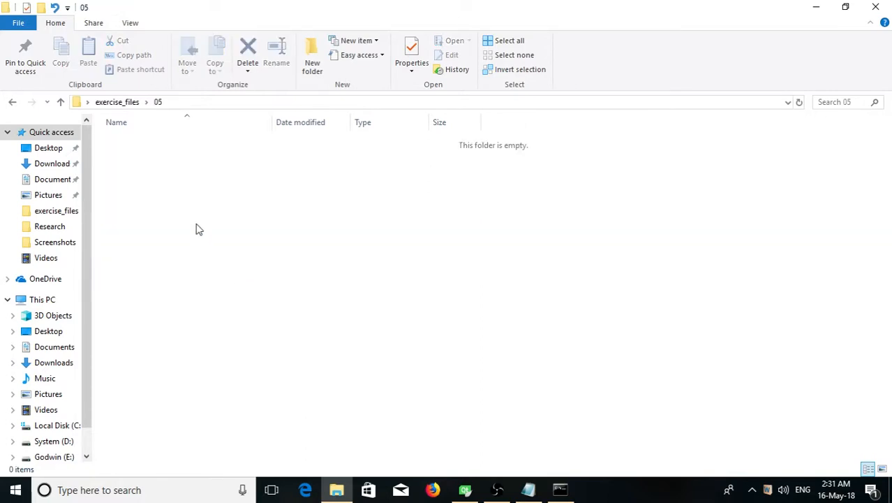
# - Create a new text document named id.txt inside folder 05
pyautogui.rightClick(199, 229)
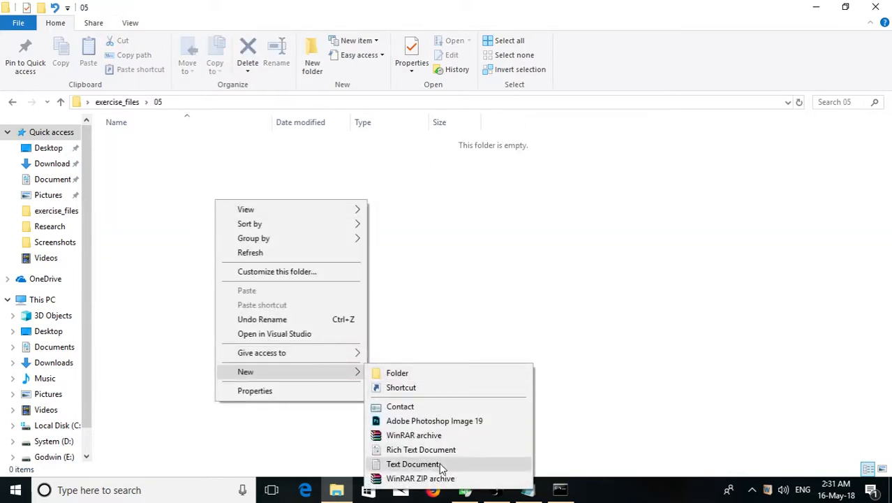
pyautogui.click(415, 464)
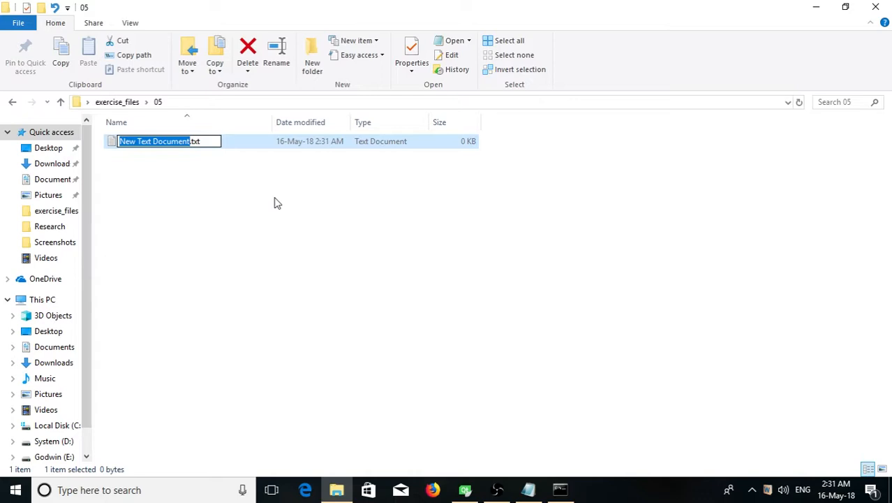
pyautogui.write('id.txt')
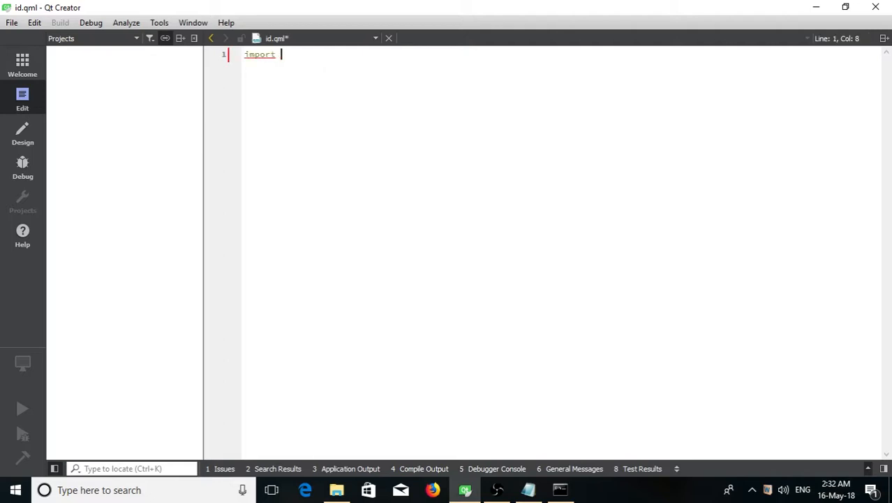
# - Write import lines for QtQuick 2.10, QtQuick.Controls 2.3 and QtQuick.Layouts 1.3
pyautogui.write('QtQuick 2.10')
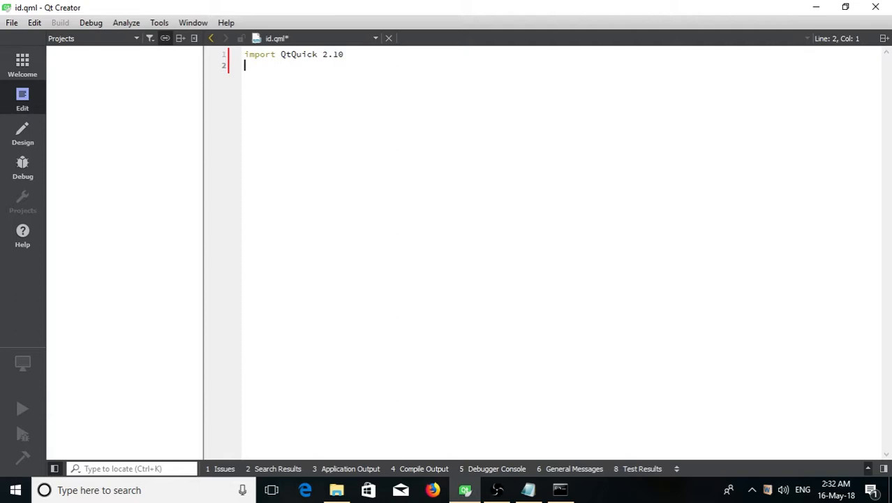
pyautogui.write('import WQ')
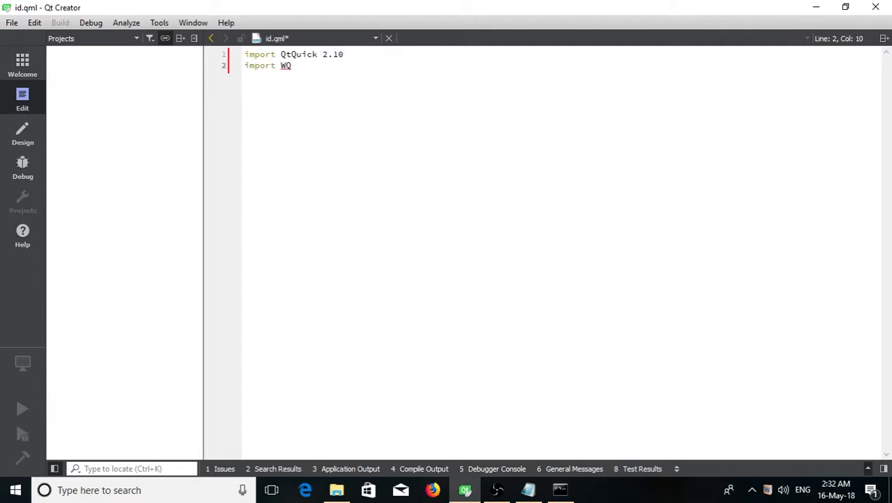
pyautogui.write('QtQuick')
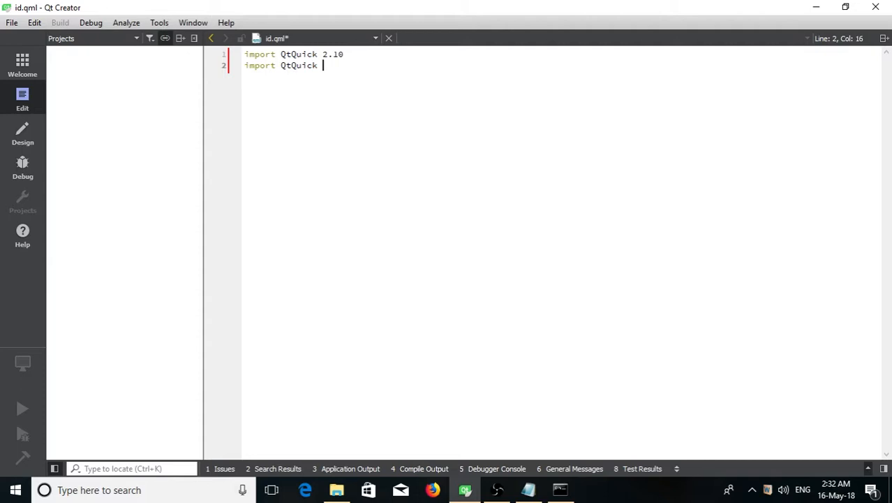
pyautogui.write('.C')
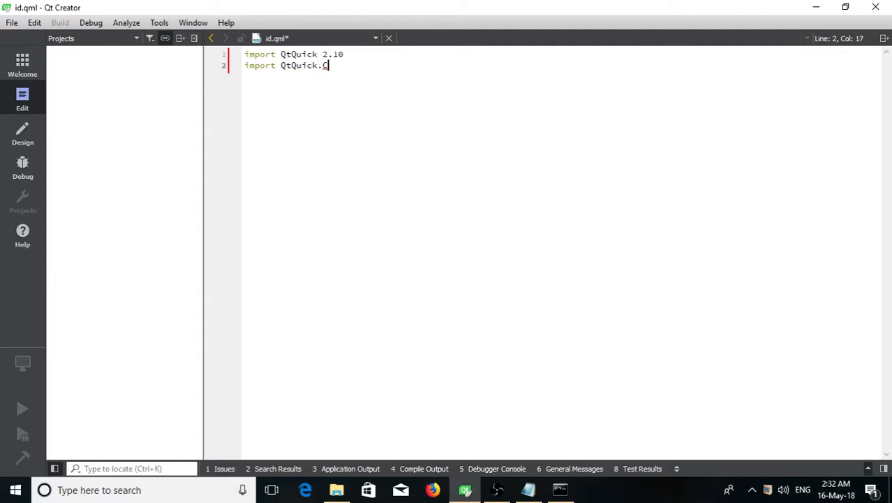
pyautogui.write('ontrols 2.')
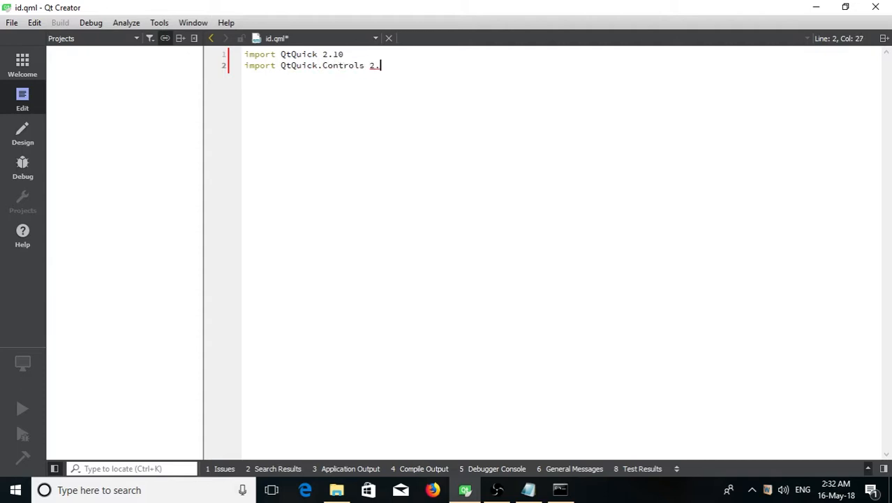
pyautogui.write('3')
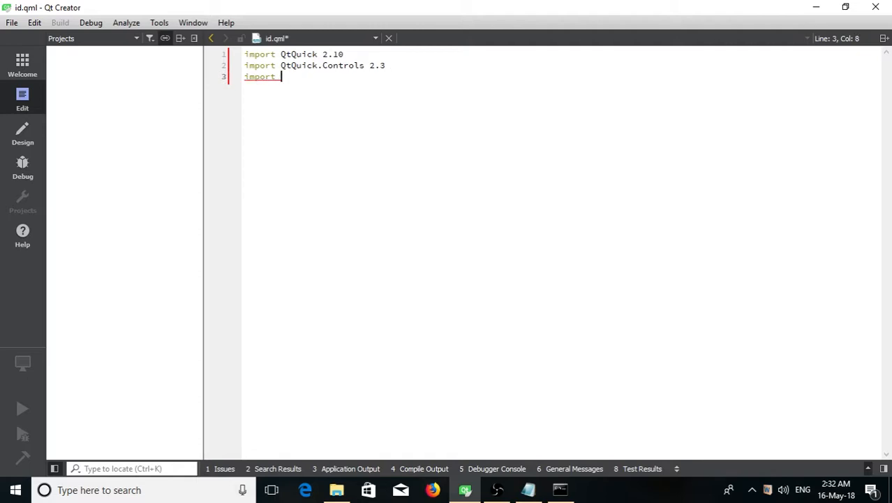
pyautogui.write('QtQuick')
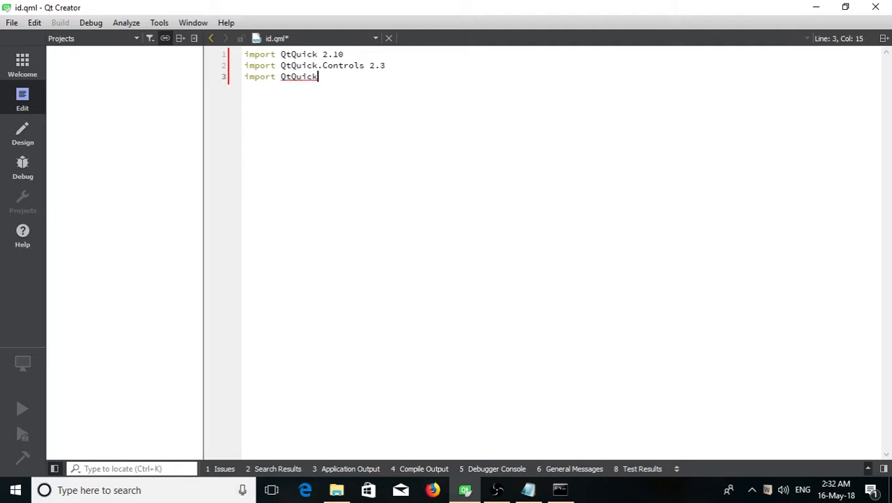
pyautogui.write('.Layouts 1.3')
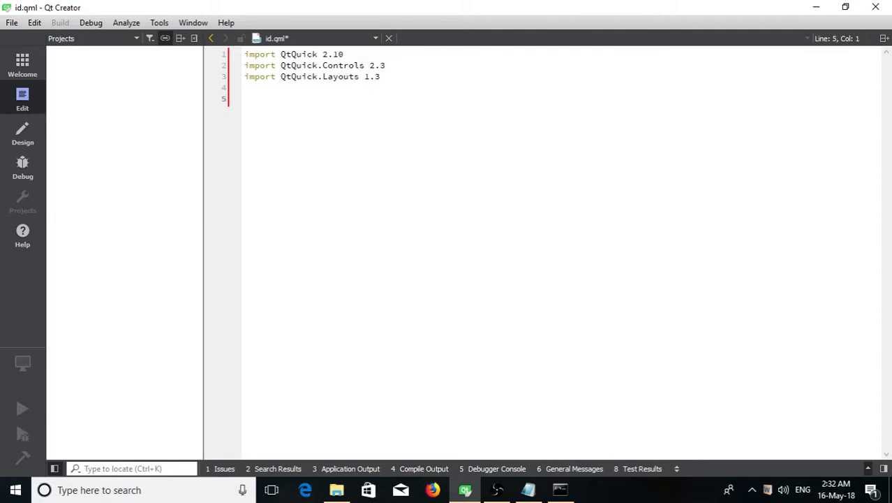
# - Add an ApplicationWindow block with visible: true, width 720, height 640 and start a Rectangle inside it
pyautogui.write('Application')
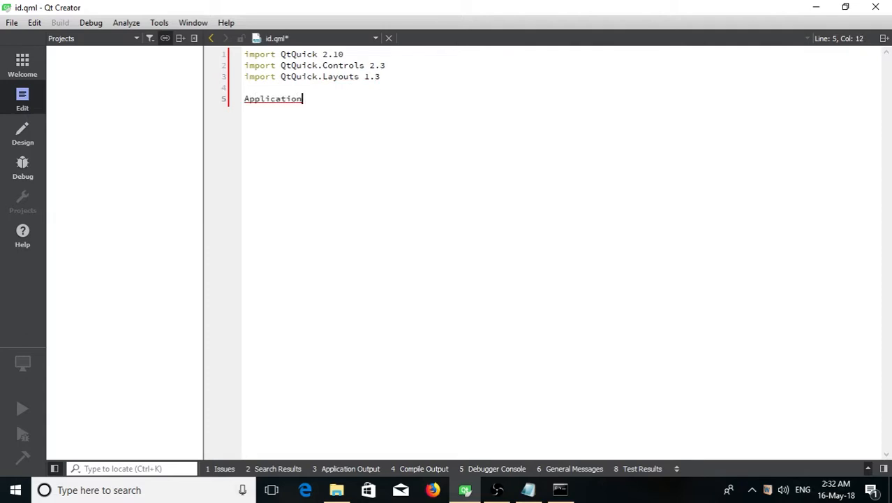
pyautogui.write('Window {')
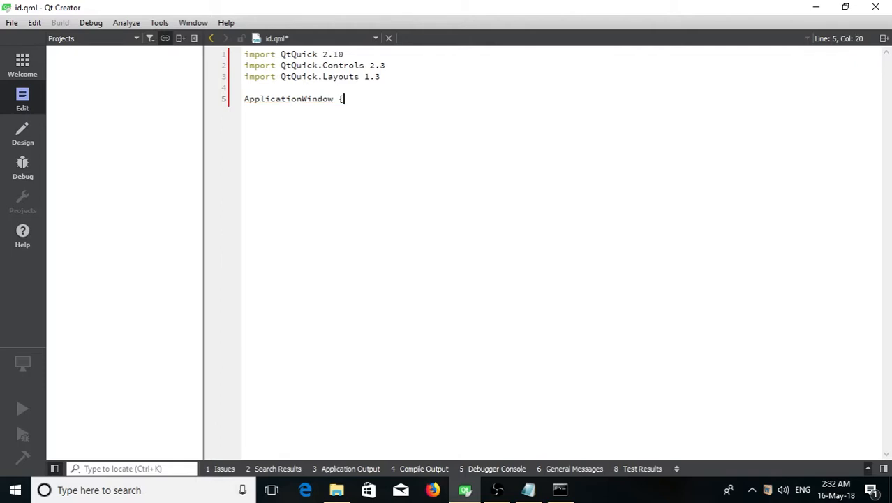
pyautogui.write('visible: tru')
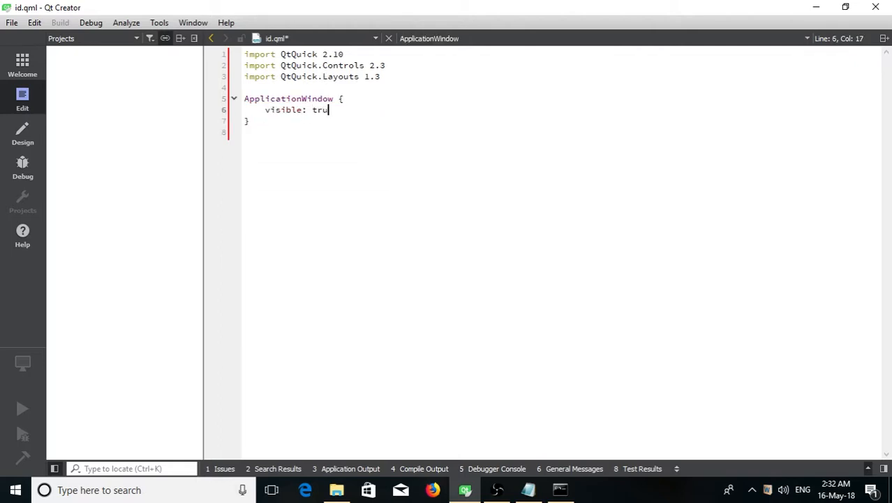
pyautogui.write('e')
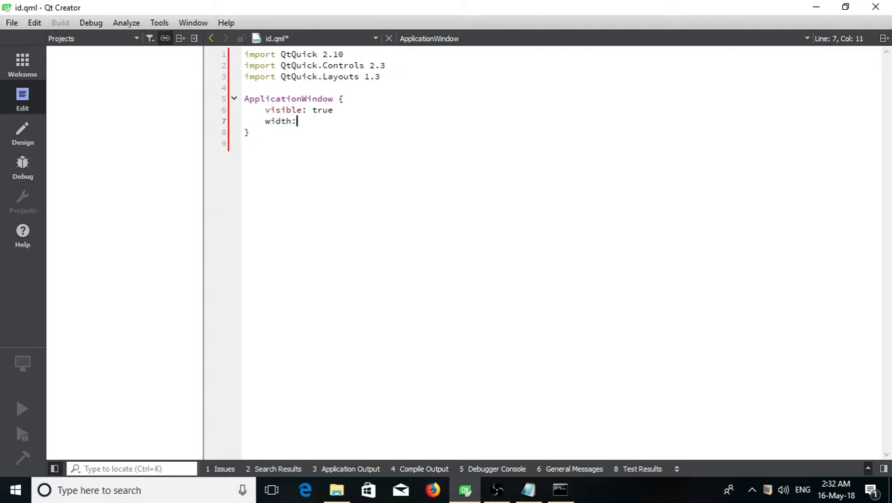
pyautogui.write('720')
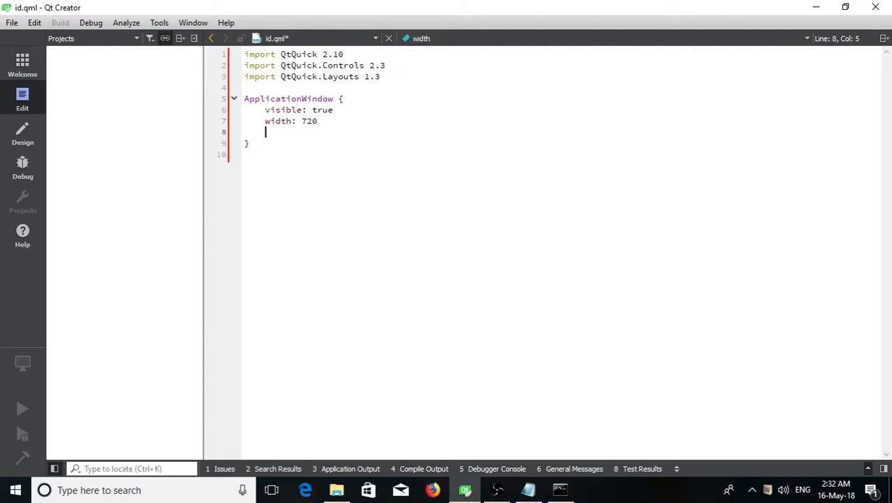
pyautogui.write('height: 640')
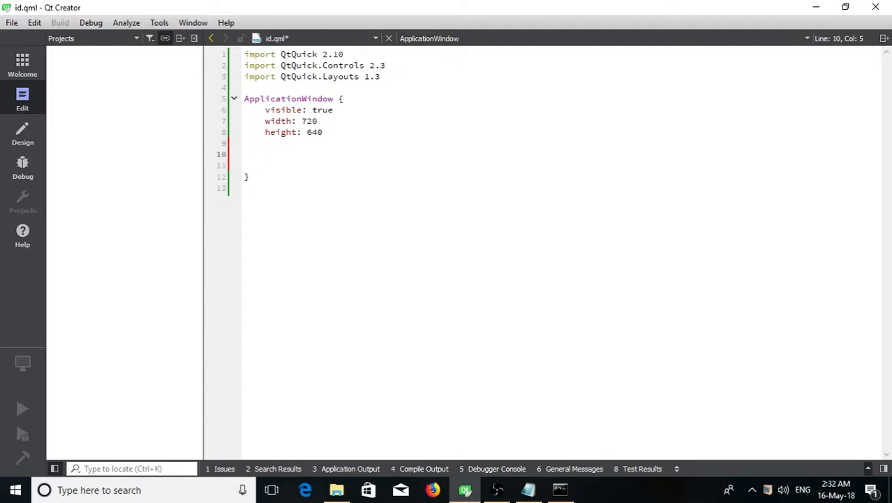
pyautogui.write('Rectangle')
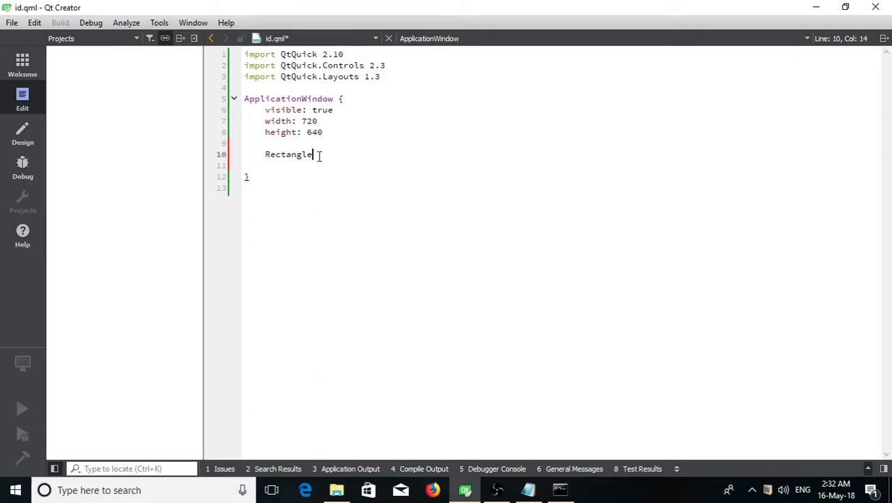
# - Give the Rectangle width 480 and height 540
pyautogui.write('{')
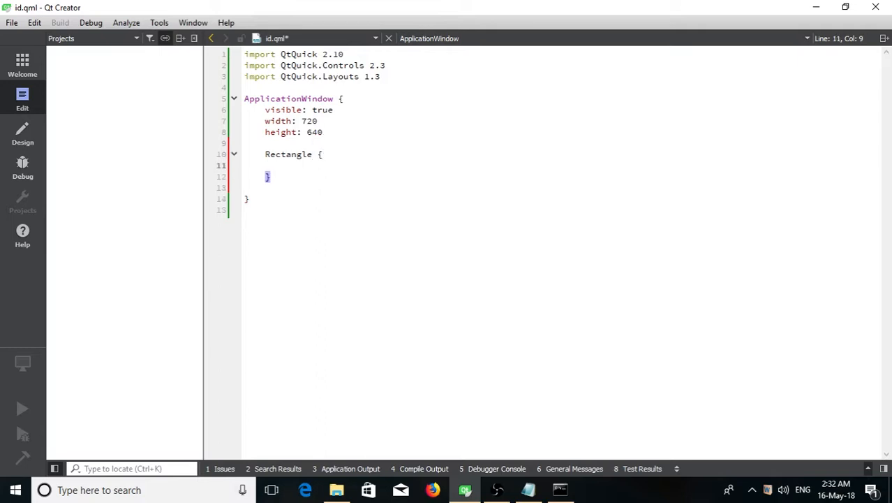
pyautogui.write('width:')
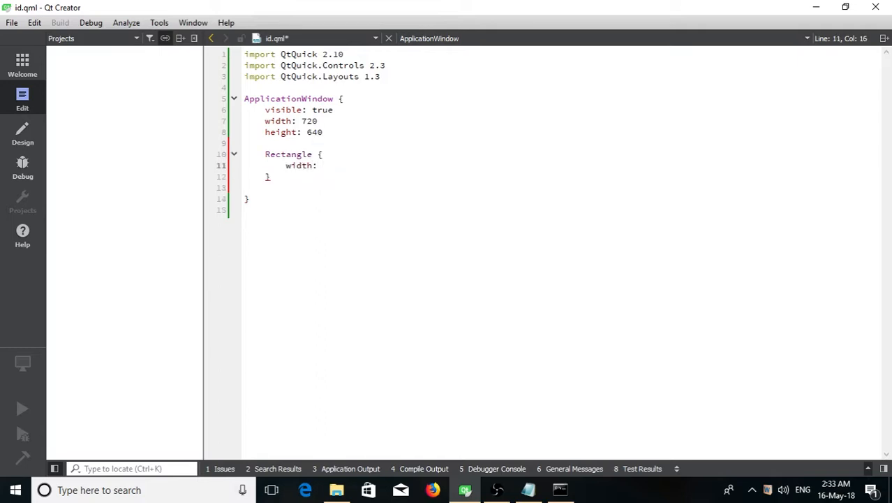
pyautogui.write('480')
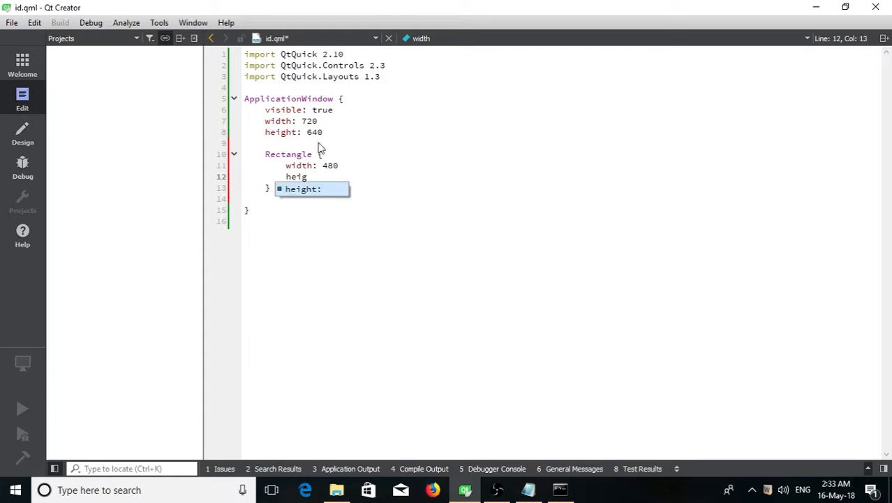
pyautogui.press('Tab')
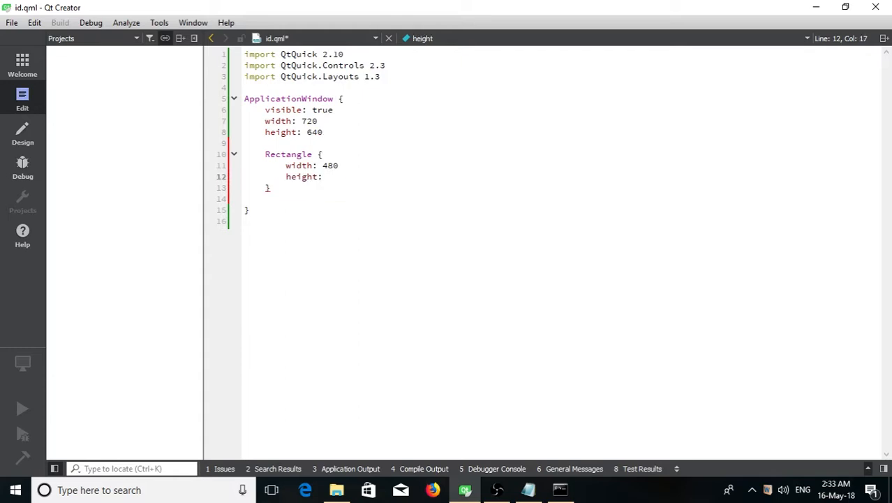
pyautogui.write('540')
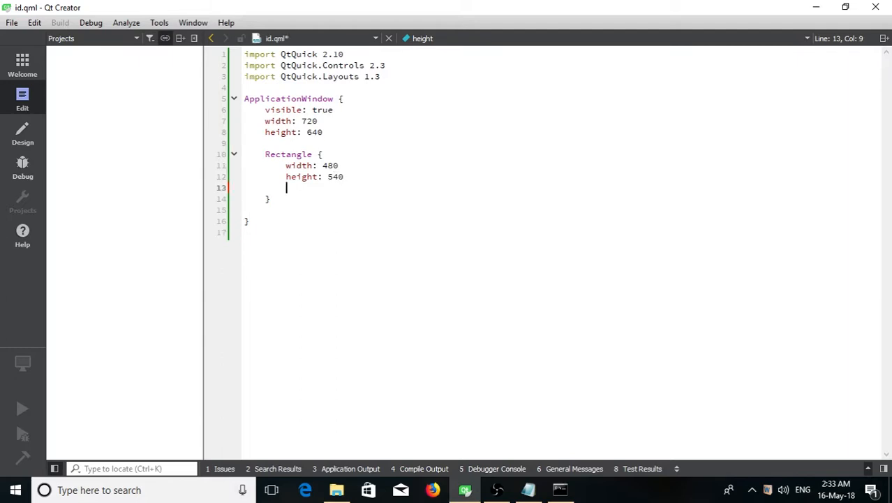
# - Set the Rectangle's color to "dodgerblue" and start a color line on the ApplicationWindow
pyautogui.write('color: "d')
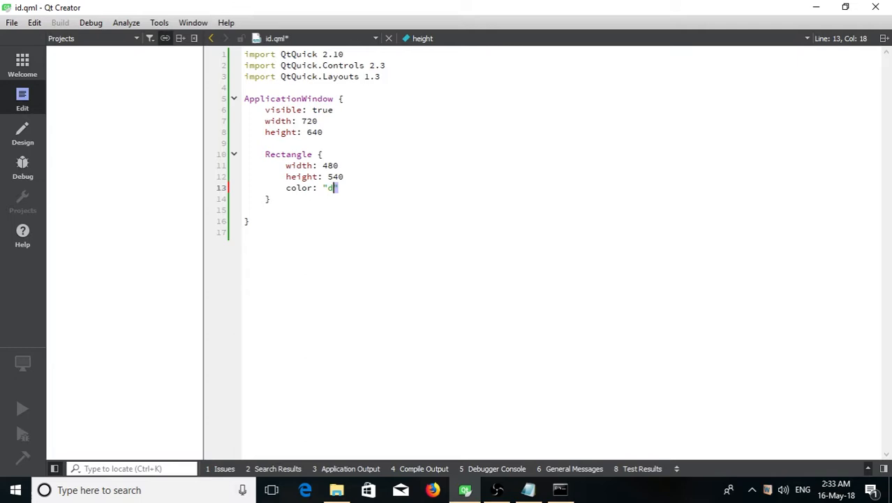
pyautogui.write('odgerblue')
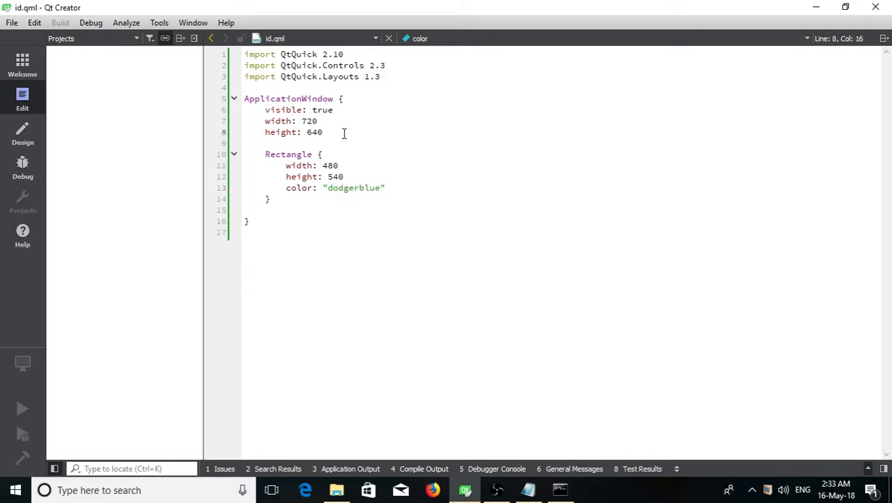
pyautogui.write('color')
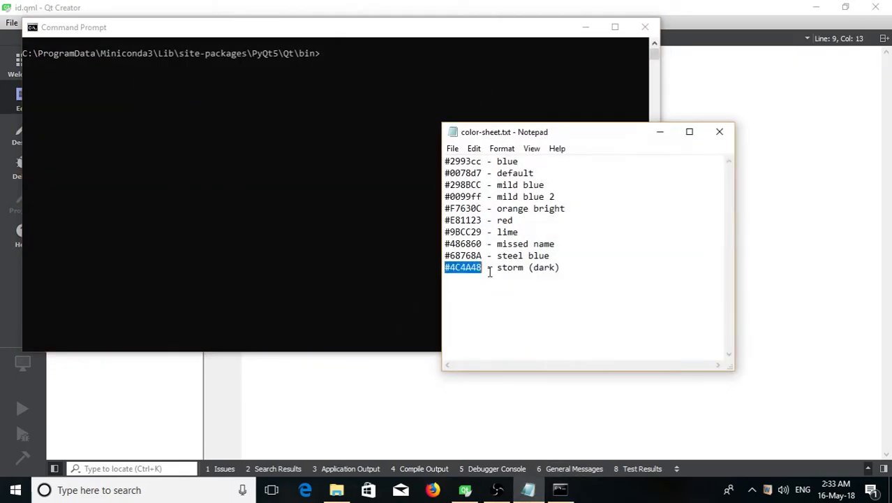
# - Copy #4C4A48 from the colour sheet into the ApplicationWindow's color value
pyautogui.rightClick(464, 268)
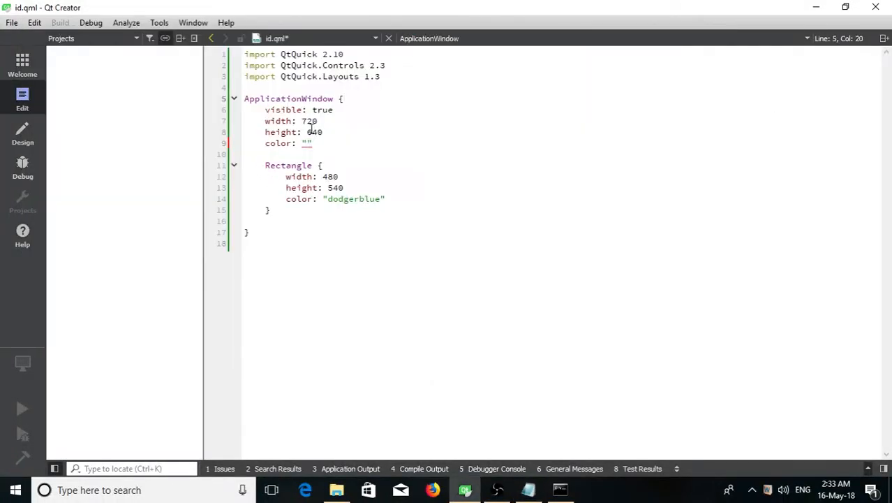
pyautogui.click(309, 142)
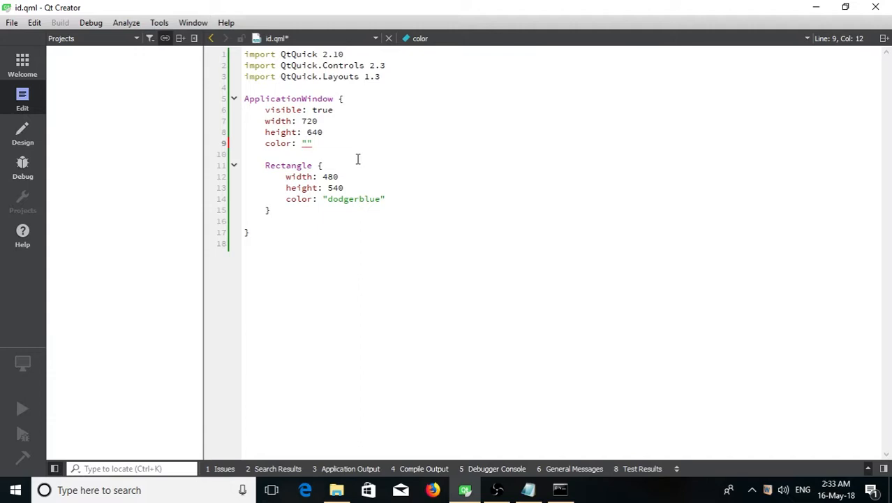
pyautogui.write('#4C4A48')
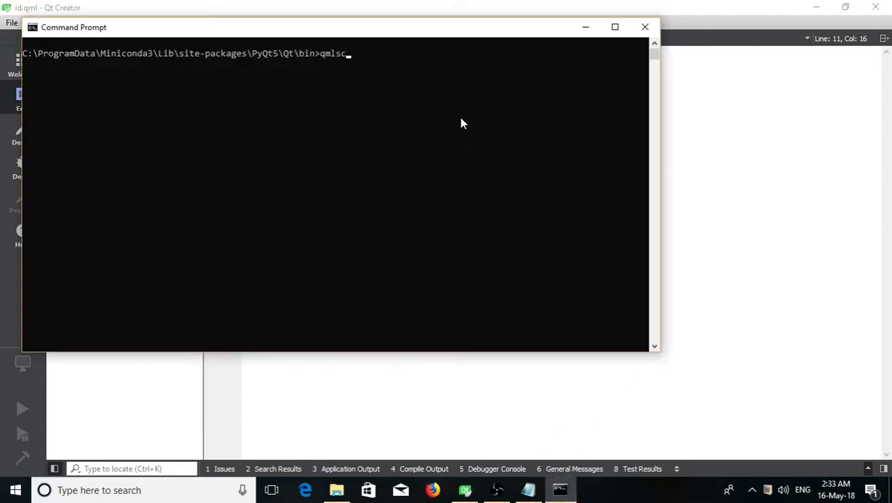
# - Run qmlscene on id.qml to preview the dodgerblue rectangle on the dark grey window
pyautogui.click(337, 490)
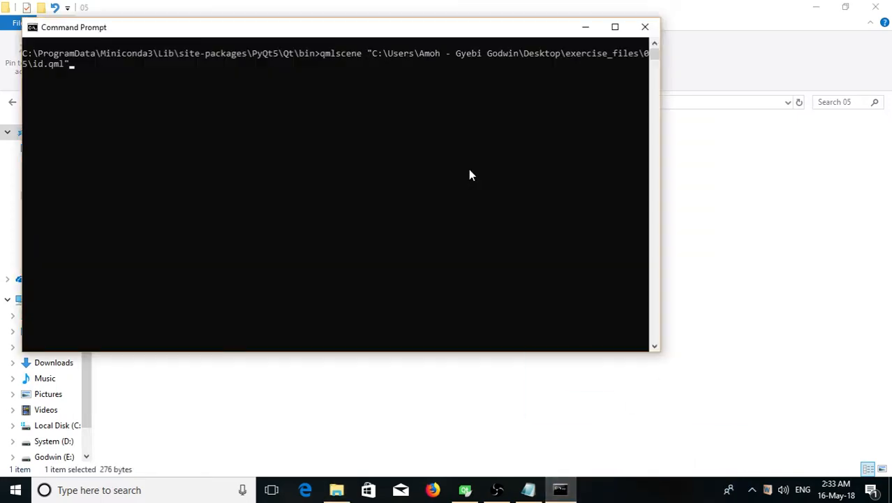
pyautogui.press('Return')
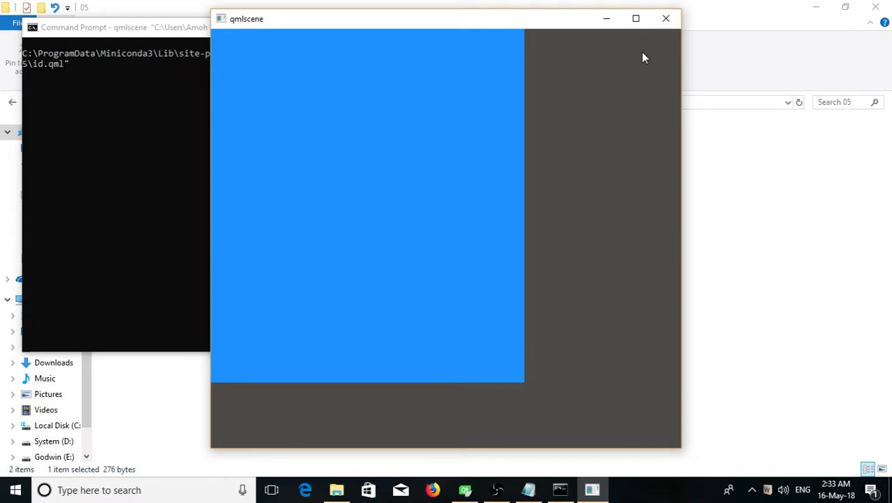
pyautogui.moveTo(581, 41)
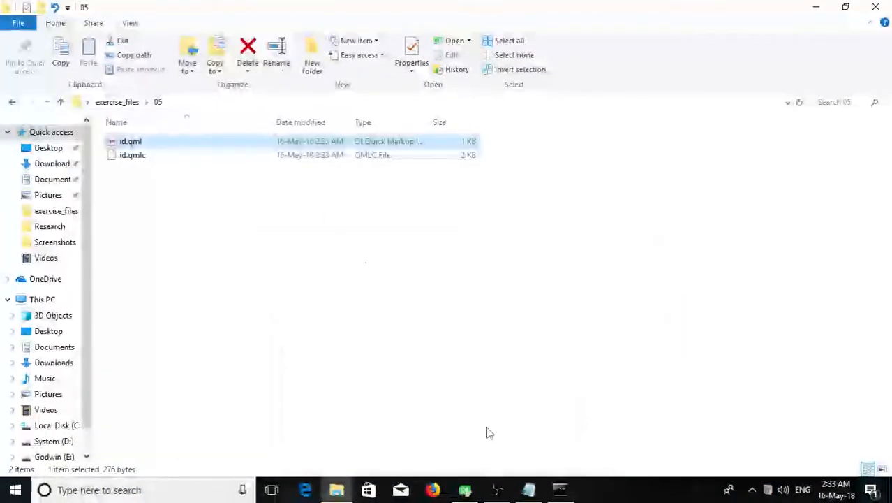
# - Add anchors.centerIn: parent to the dodgerblue Rectangle in id.qml
pyautogui.doubleClick(131, 141)
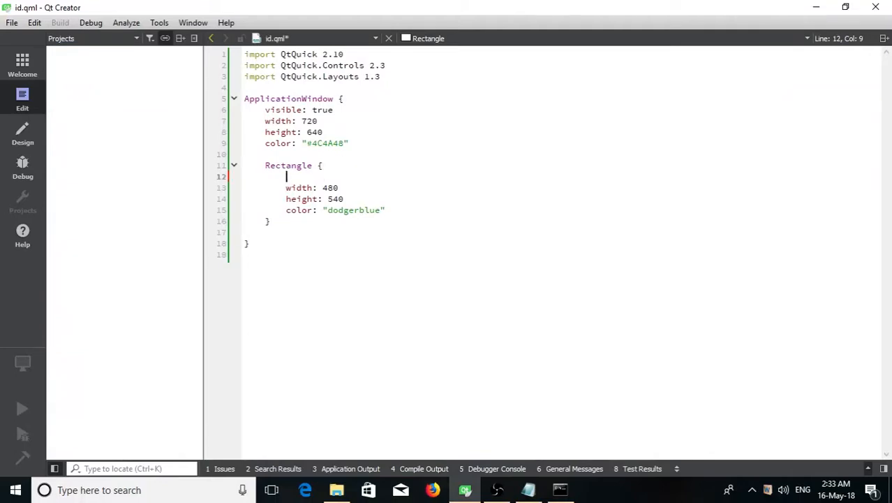
pyautogui.write('anchors.c')
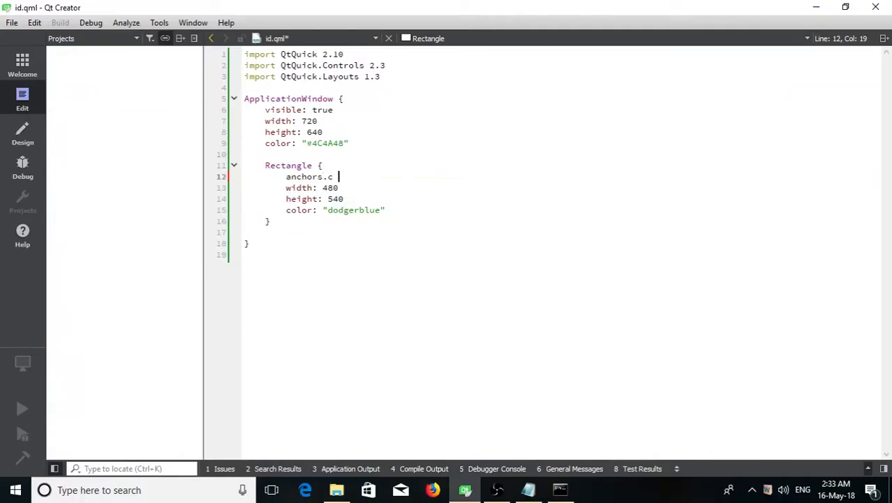
pyautogui.write('enterIn:')
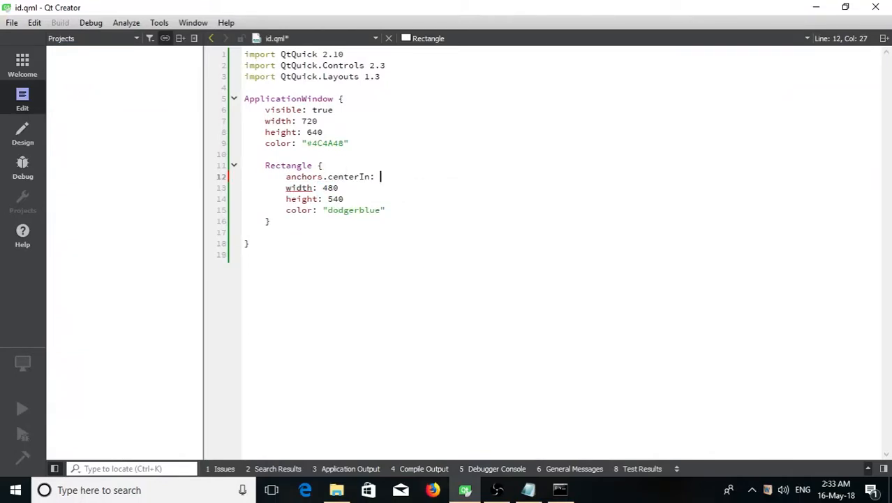
pyautogui.write('parent')
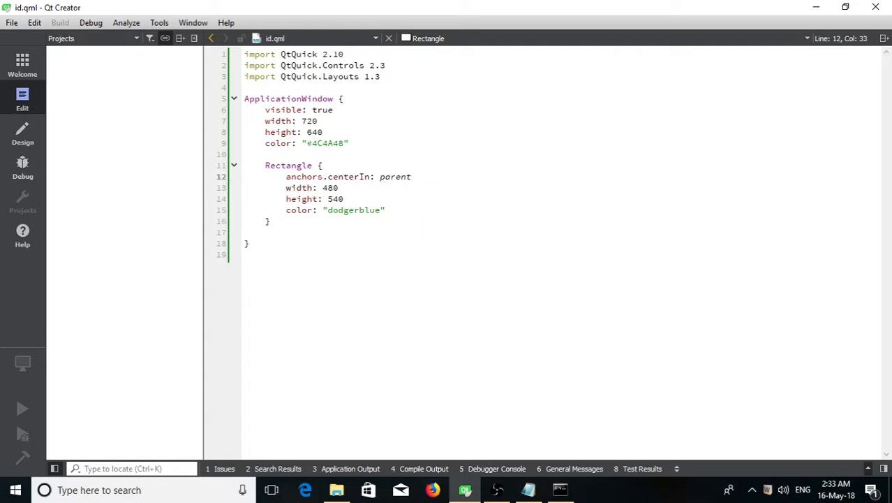
# - Rerun the qmlscene preview, maximise it to confirm centring, and close it
pyautogui.click(22, 407)
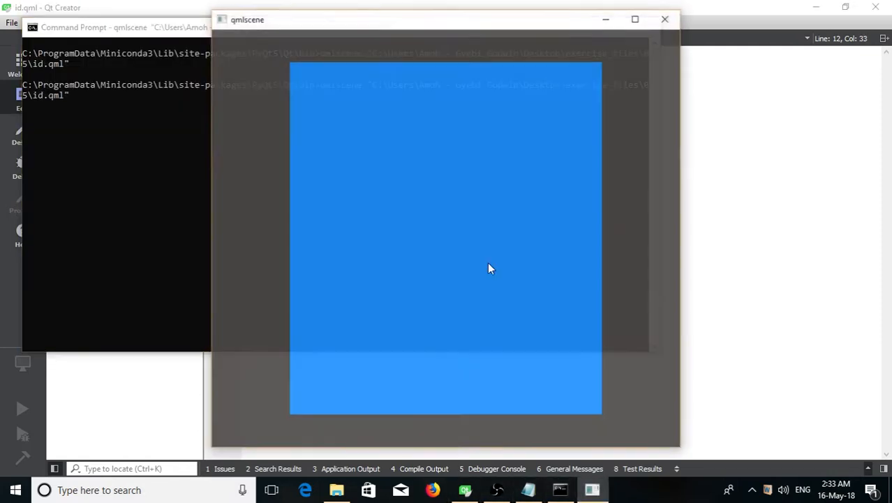
pyautogui.click(636, 19)
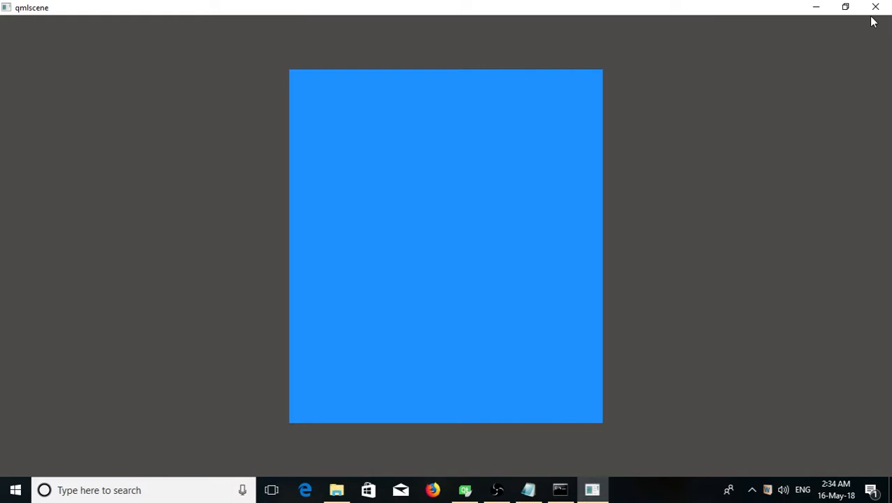
pyautogui.click(465, 489)
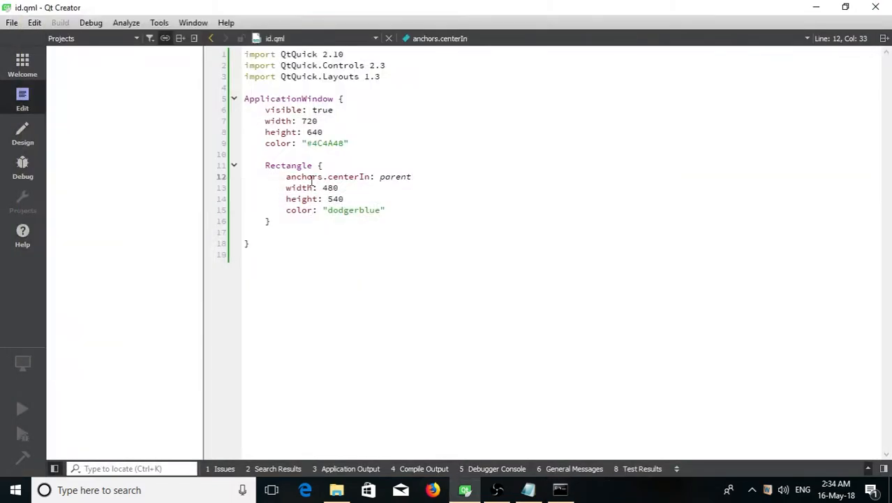
# - Highlight parent and ApplicationWindow, then add blank lines after the Rectangle's dodgerblue colour
pyautogui.doubleClick(395, 176)
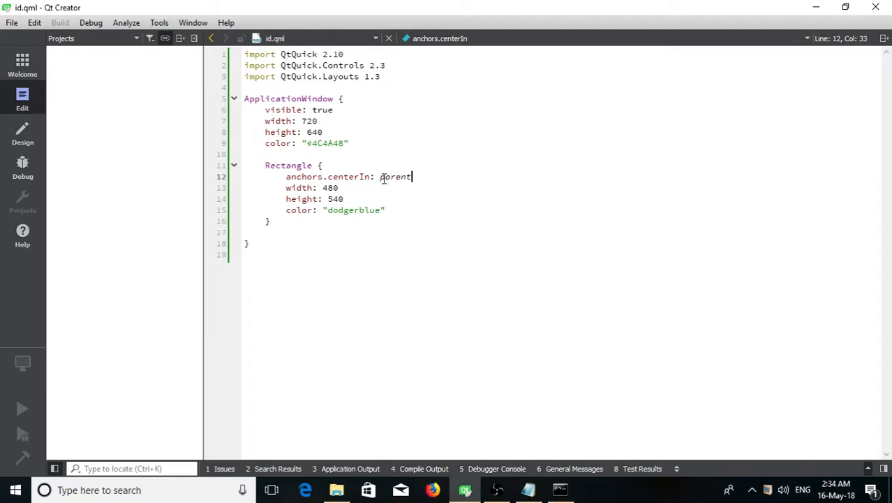
pyautogui.doubleClick(394, 176)
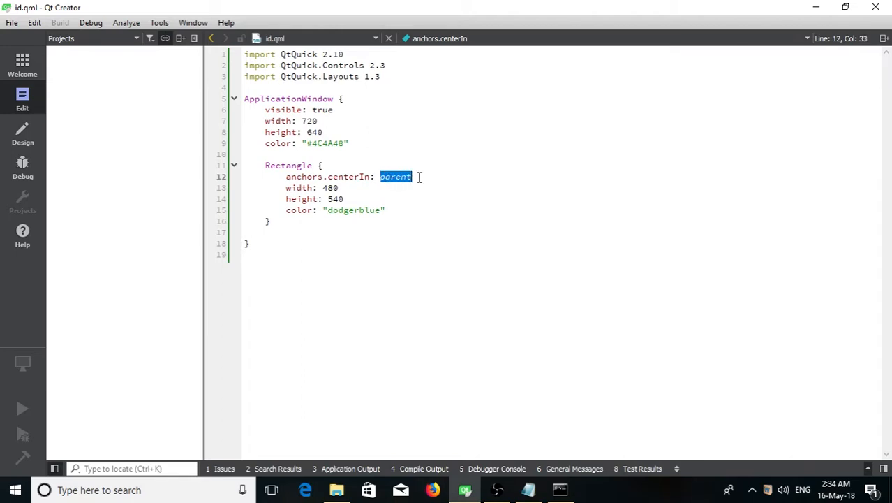
pyautogui.doubleClick(287, 98)
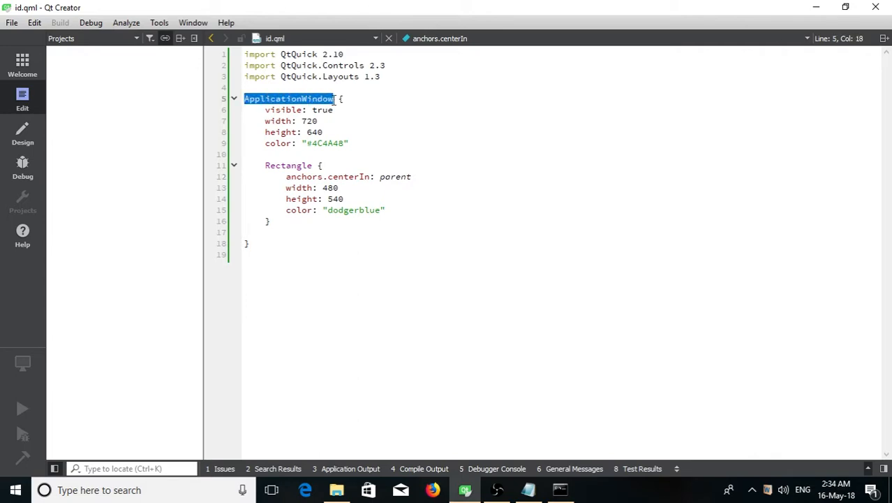
pyautogui.click(394, 209)
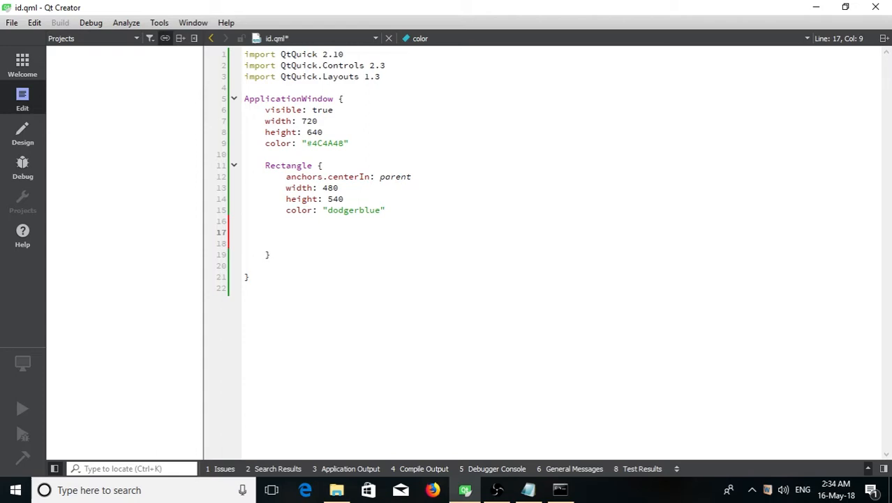
# - Nest a 480 by 540 Rectangle inside the dodgerblue one and colour it #9BCC29
pyautogui.write('Rectangle')
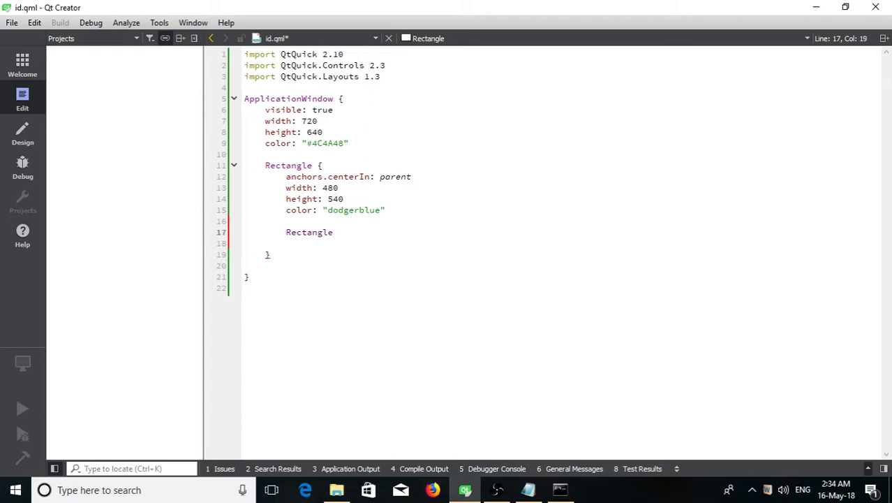
pyautogui.write('{')
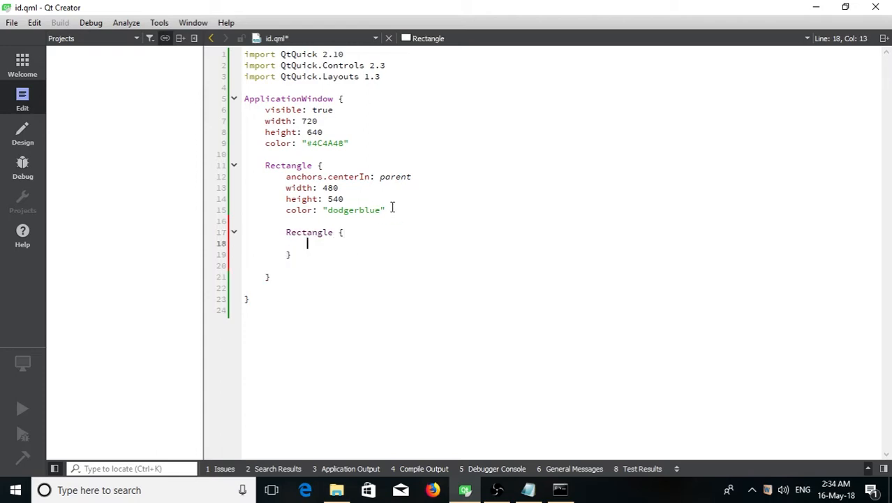
pyautogui.moveTo(285, 188); pyautogui.dragTo(385, 209)
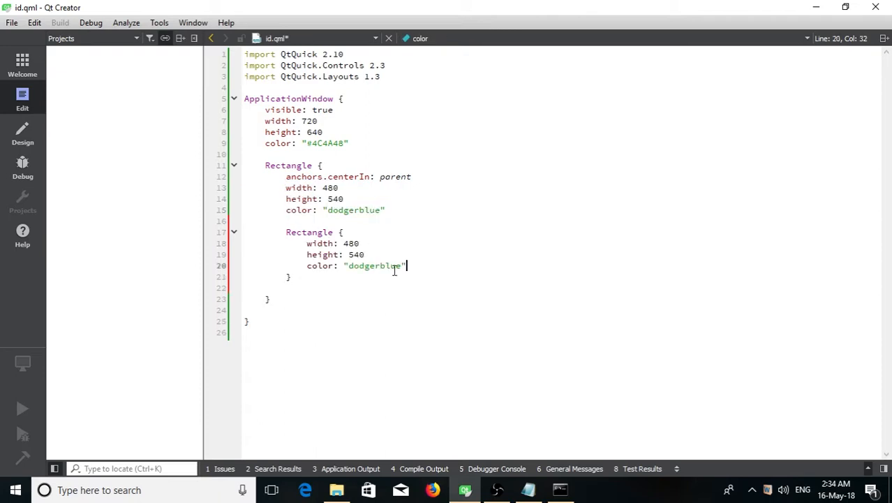
pyautogui.doubleClick(372, 265)
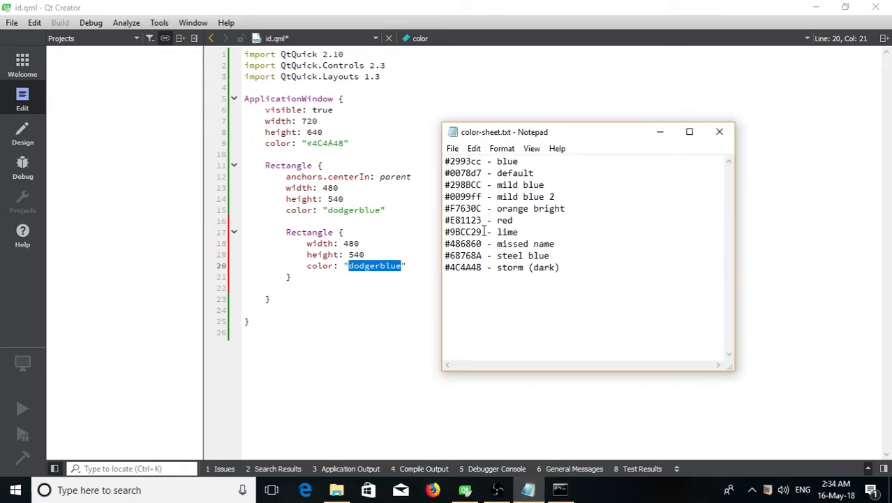
pyautogui.rightClick(464, 232)
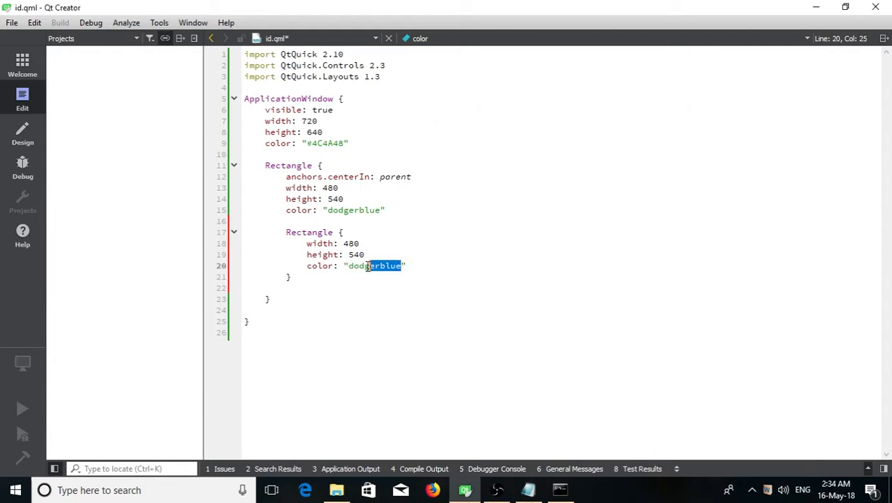
pyautogui.write('#9BCC29')
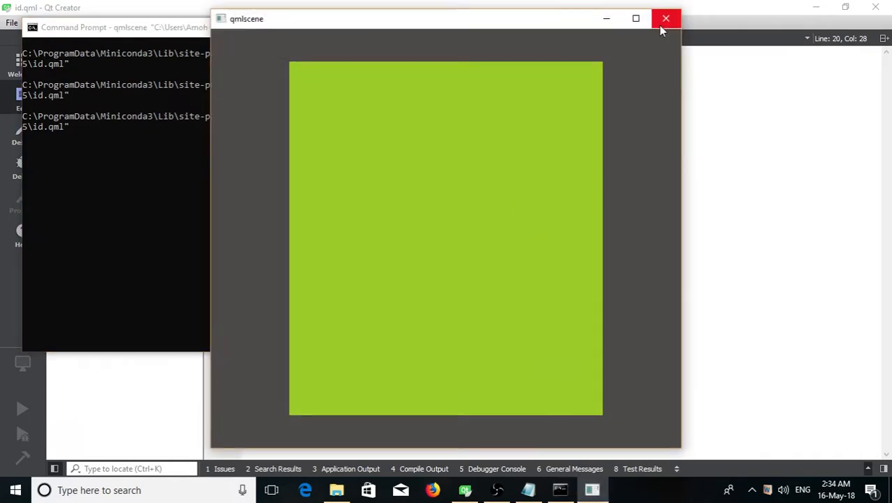
# - Close the lime preview window and the Command Prompt
pyautogui.click(656, 17)
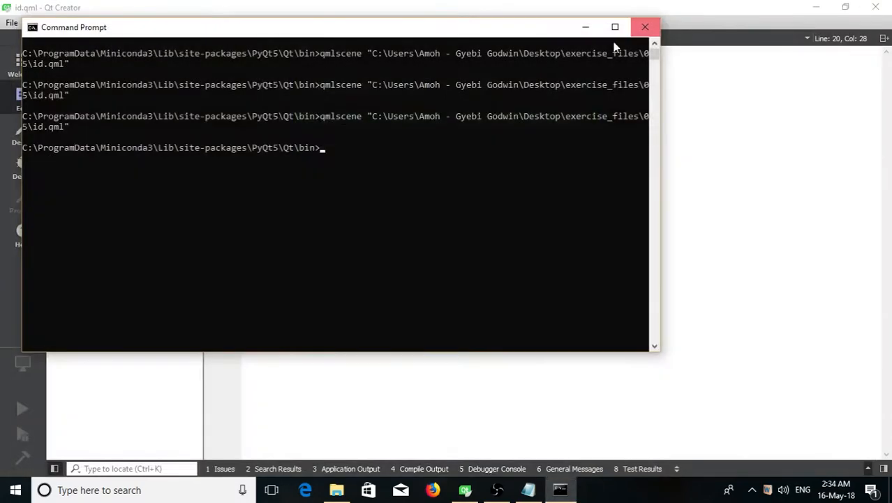
pyautogui.click(642, 27)
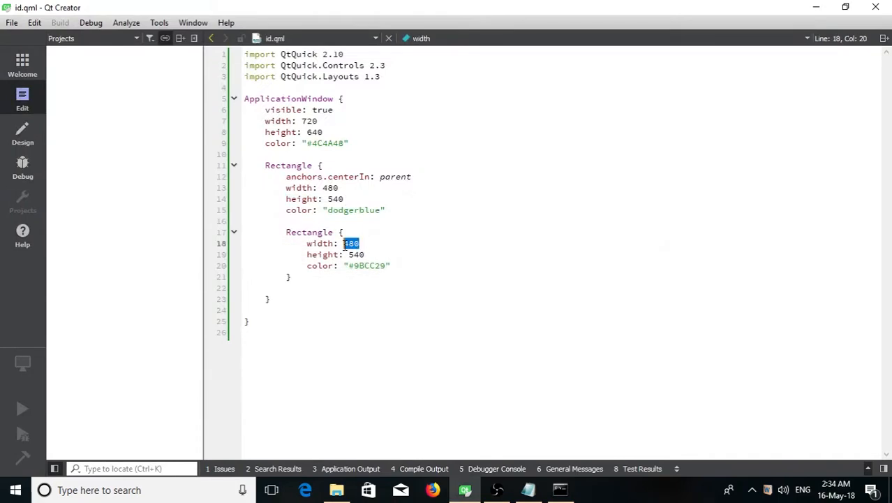
# - Set the inner Rectangle's width to 360 and height to 240
pyautogui.write('360')
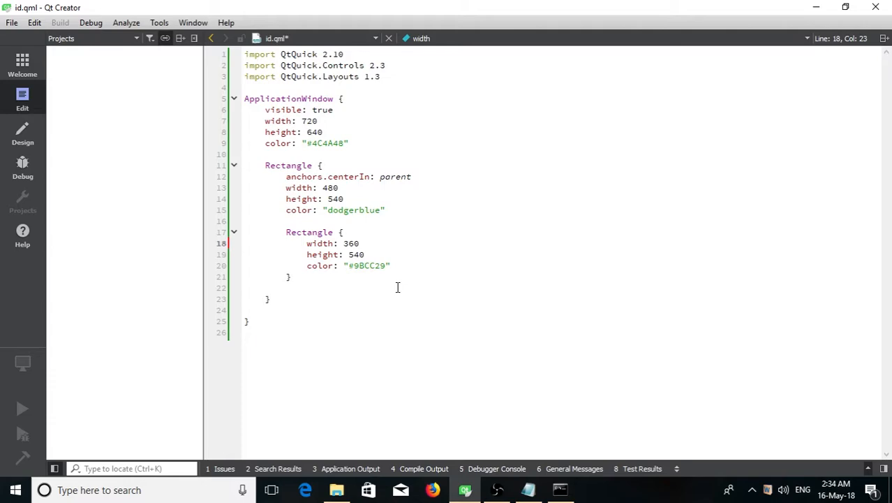
pyautogui.doubleClick(354, 254)
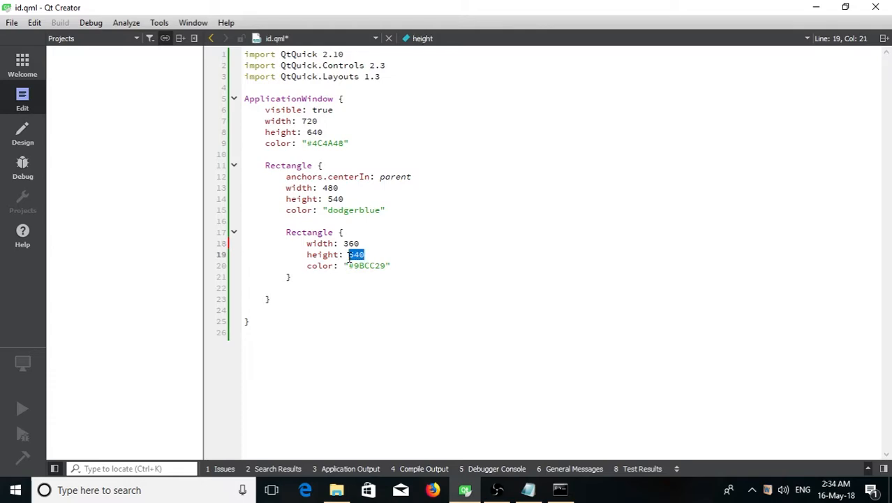
pyautogui.write('240')
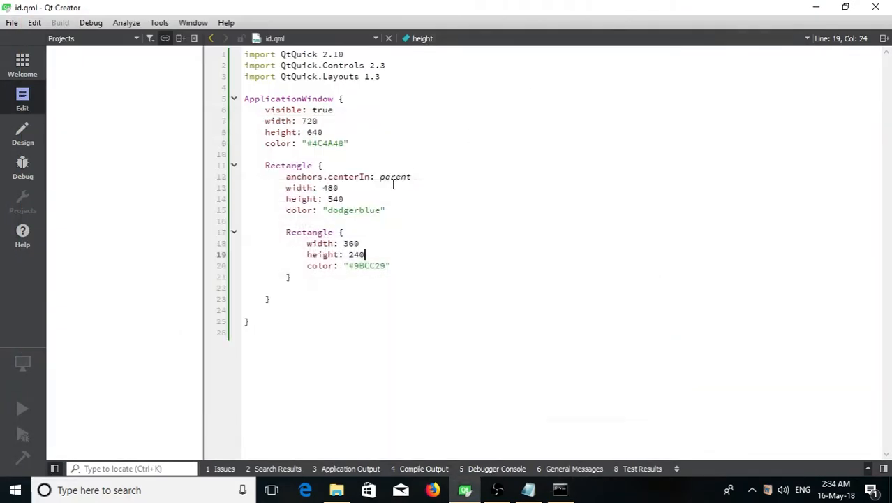
# - Add anchors.centerIn: parent to the inner Rectangle to centre it in its parent
pyautogui.doubleClick(293, 175)
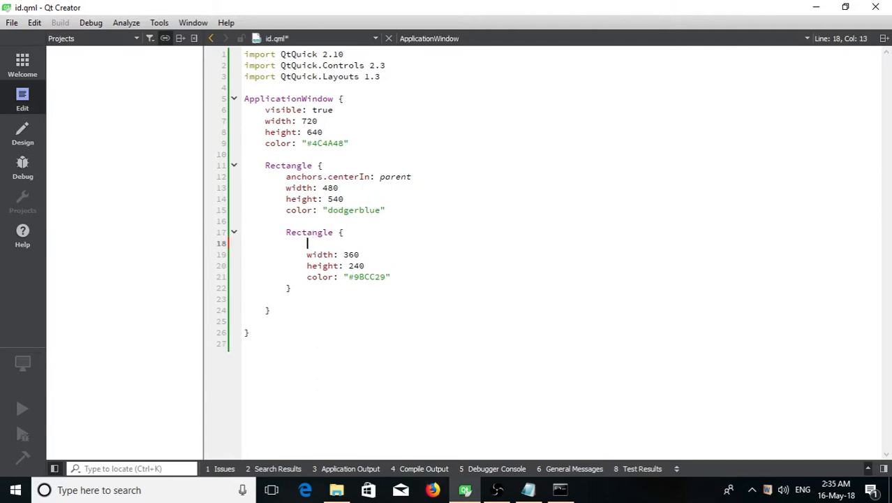
pyautogui.write('anchors.centerIn:')
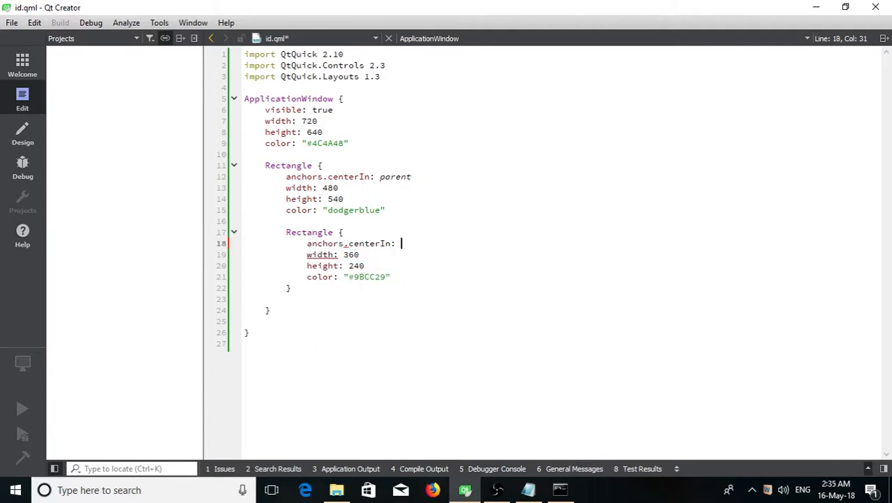
pyautogui.click(560, 488)
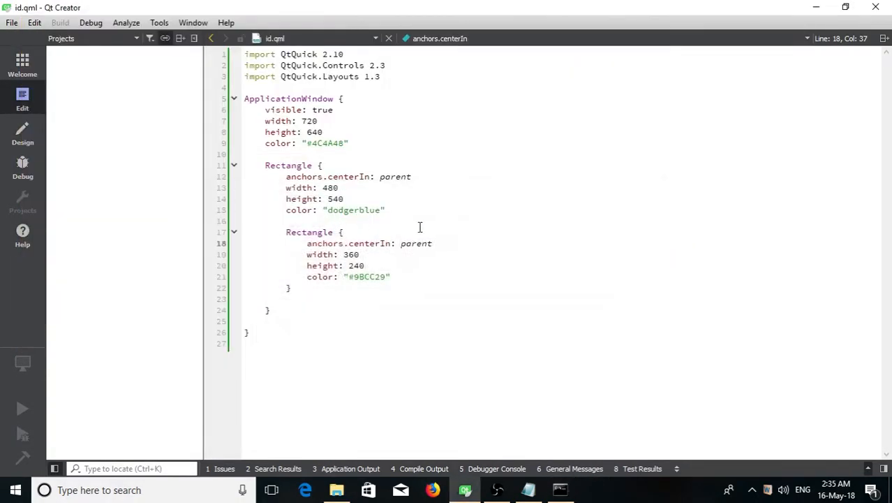
pyautogui.click(433, 243)
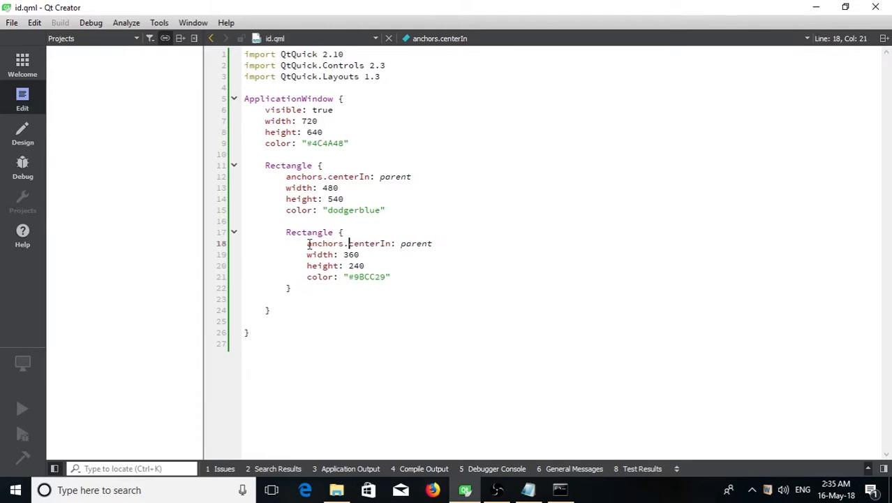
pyautogui.click(289, 232)
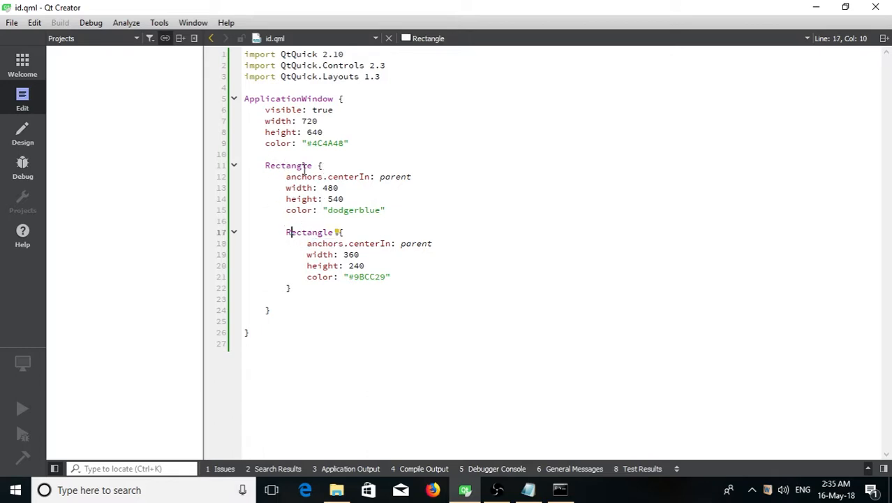
pyautogui.click(288, 287)
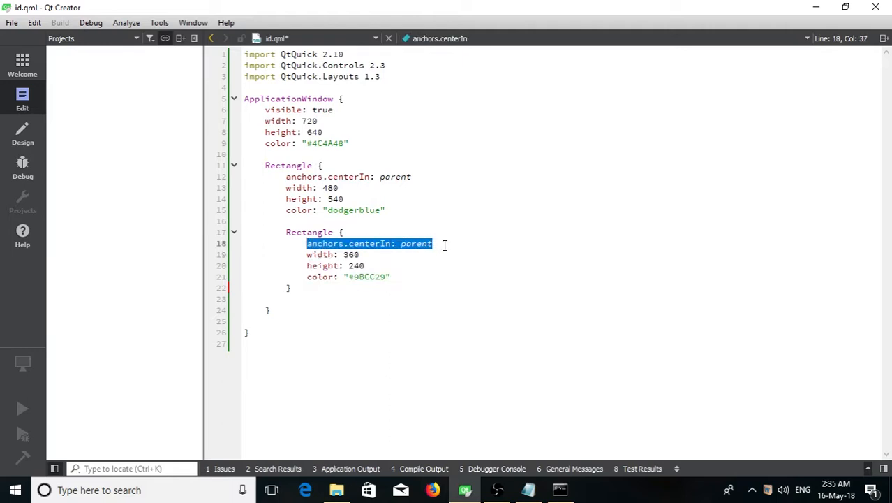
# - Review the Rectangle properties, then insert a blank line after 'ApplicationWindow {'
pyautogui.click(350, 243)
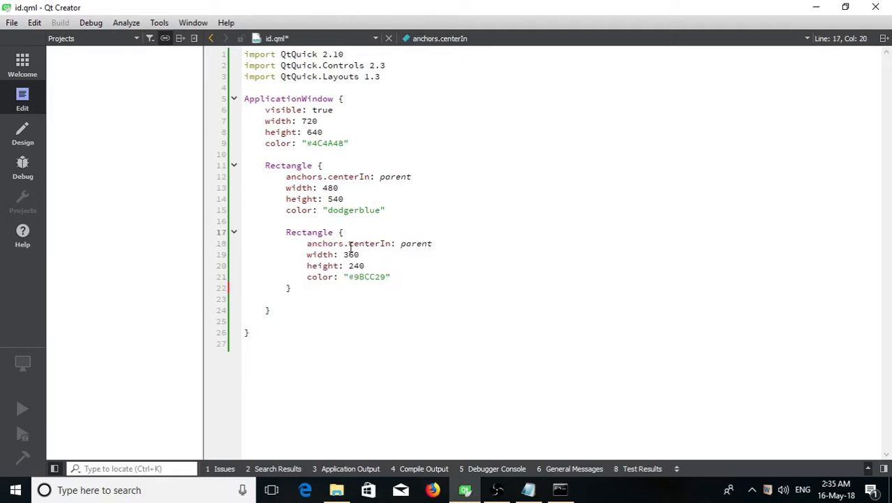
pyautogui.tripleClick(332, 254)
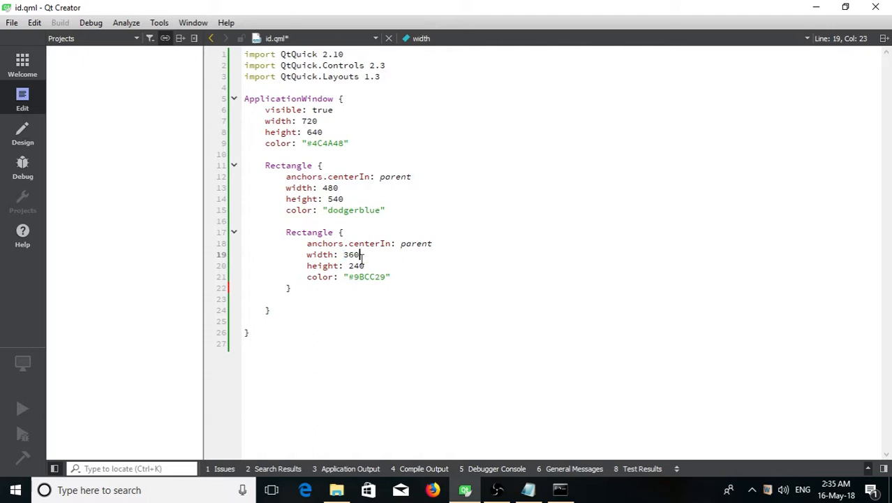
pyautogui.doubleClick(352, 254)
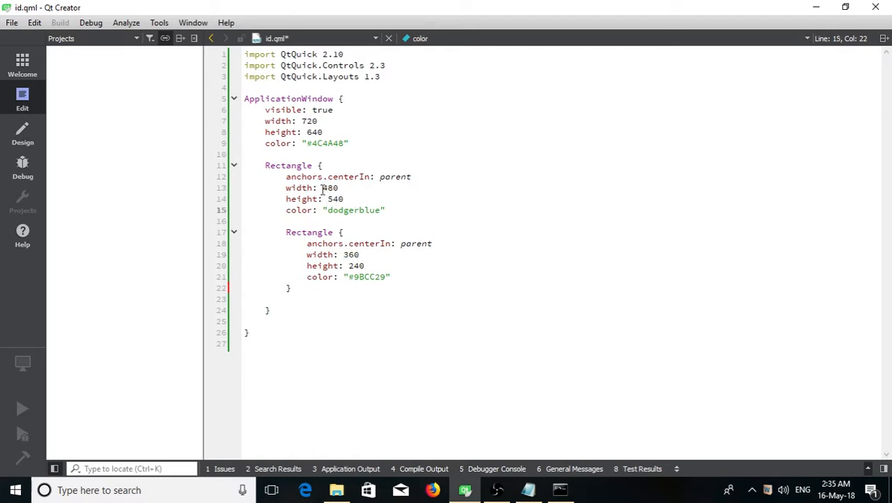
pyautogui.doubleClick(328, 187)
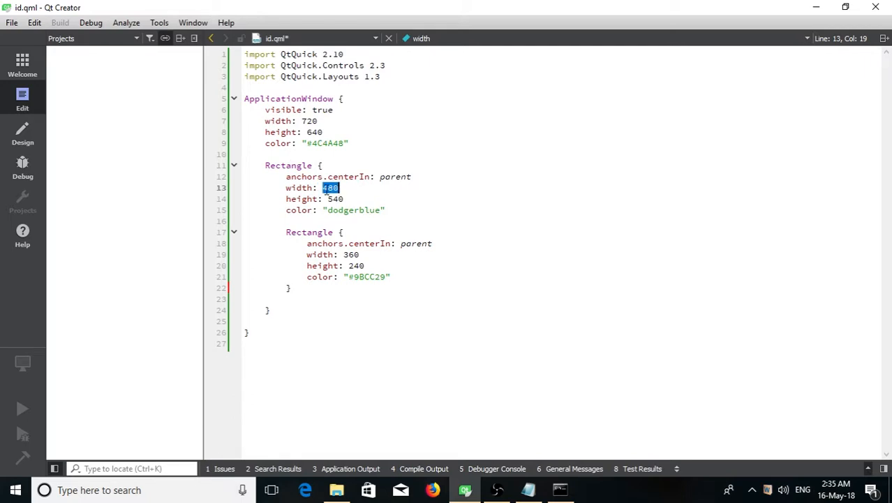
pyautogui.moveTo(396, 195)
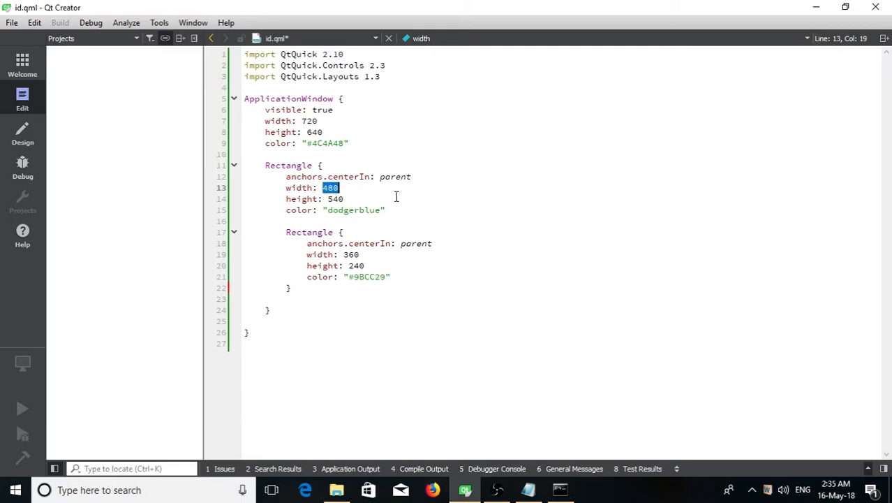
pyautogui.doubleClick(393, 176)
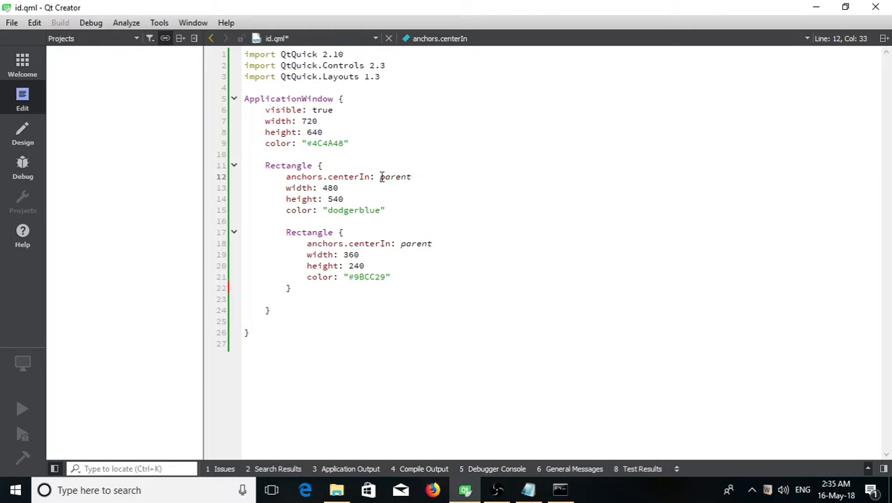
pyautogui.doubleClick(395, 176)
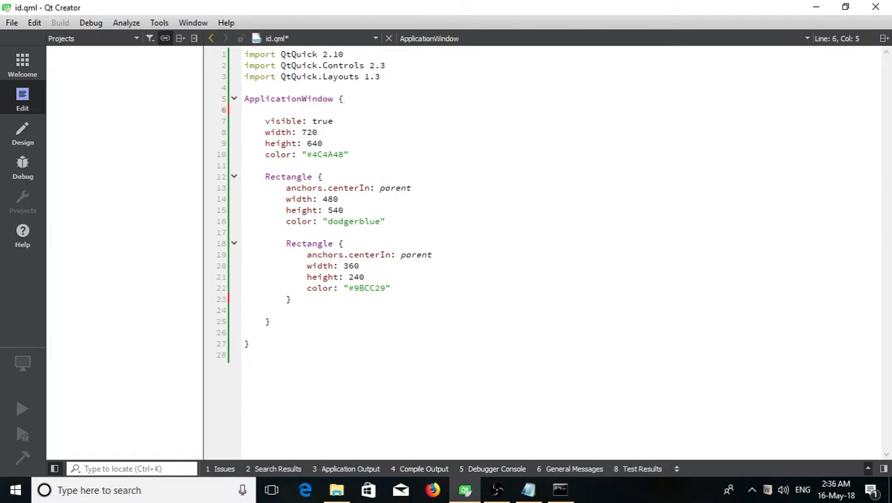
# - Give the ApplicationWindow the line 'id: window'
pyautogui.write('id:')
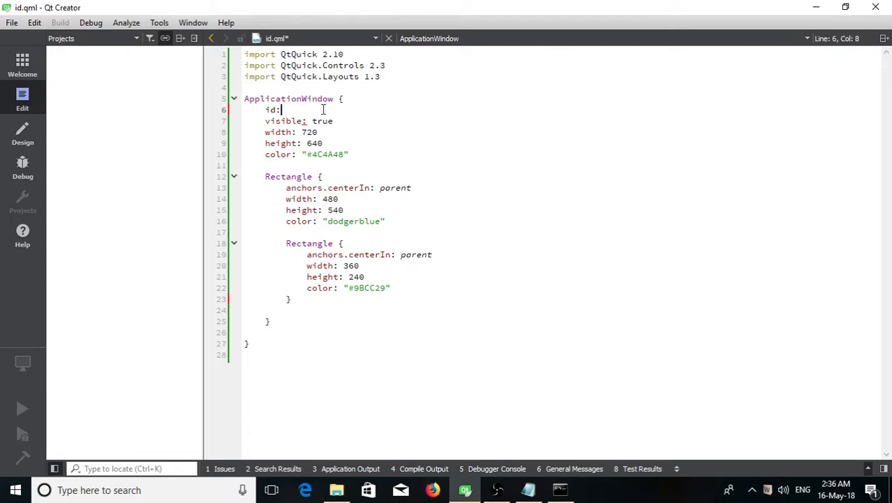
pyautogui.write('window')
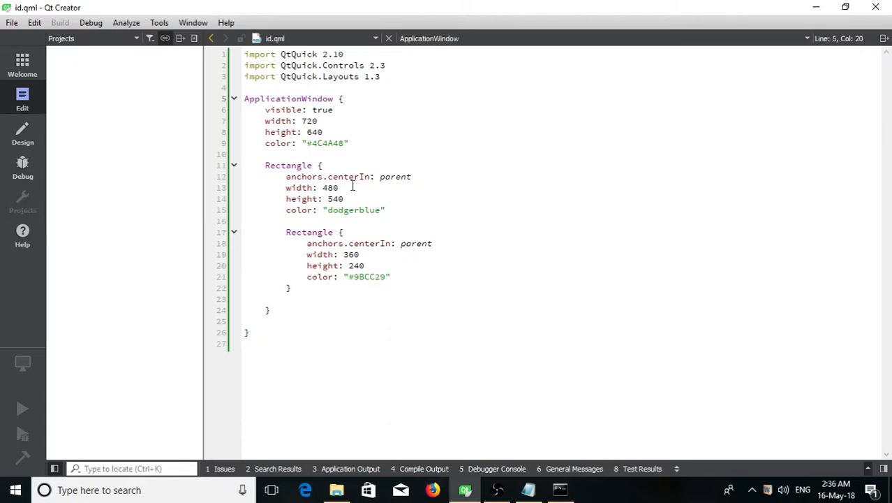
pyautogui.click(343, 165)
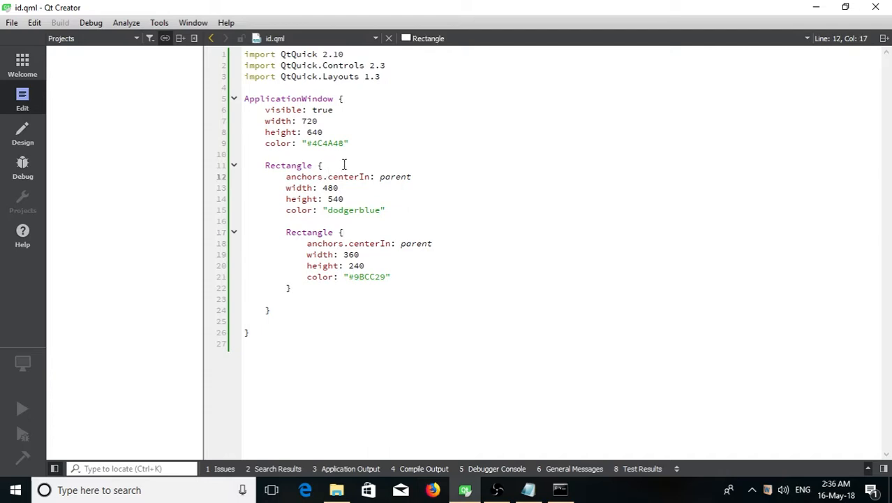
# - Add 'id: firstRect' inside the outer dodgerblue Rectangle, correcting the spelling
pyautogui.write('id:')
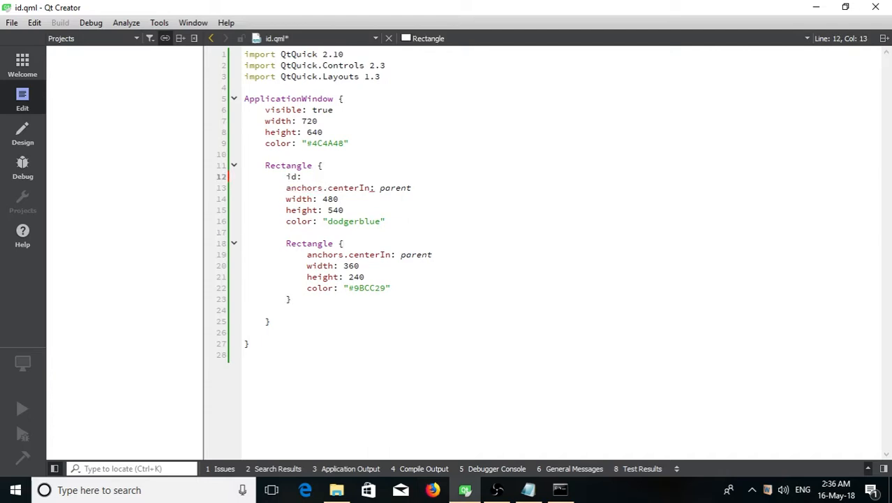
pyautogui.write('first')
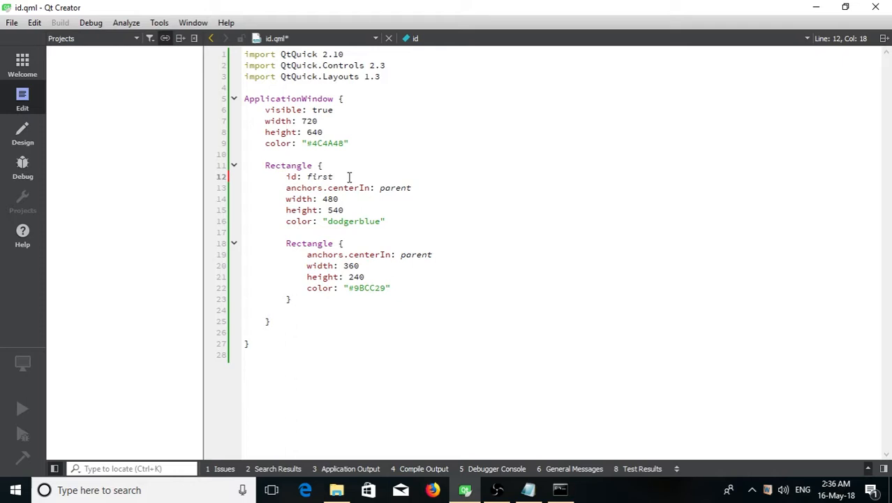
pyautogui.doubleClick(319, 175)
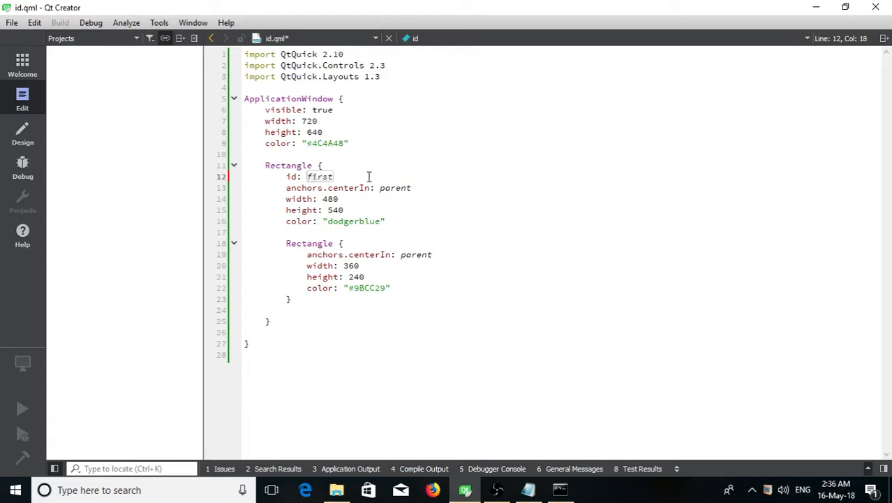
pyautogui.write('Re')
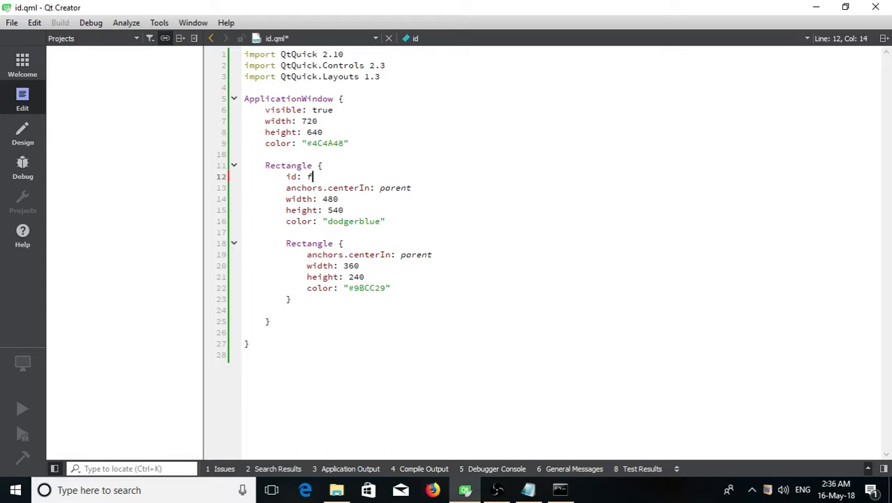
pyautogui.write('irst')
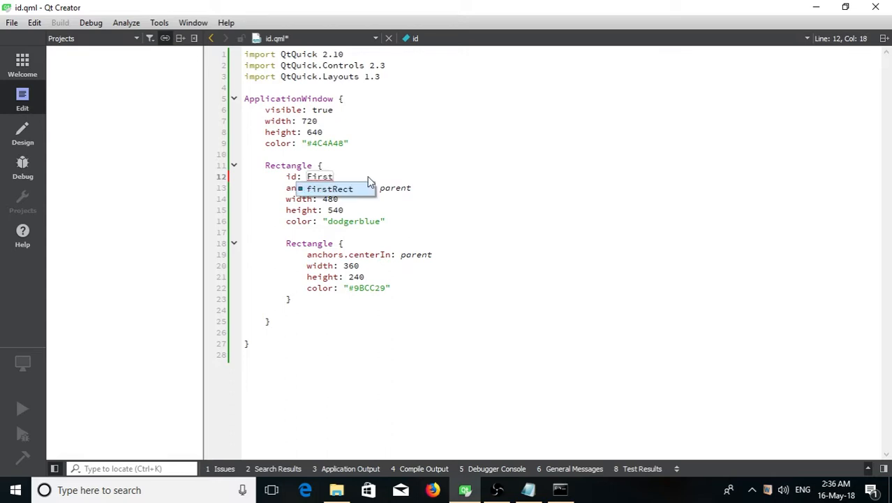
pyautogui.write('Rec')
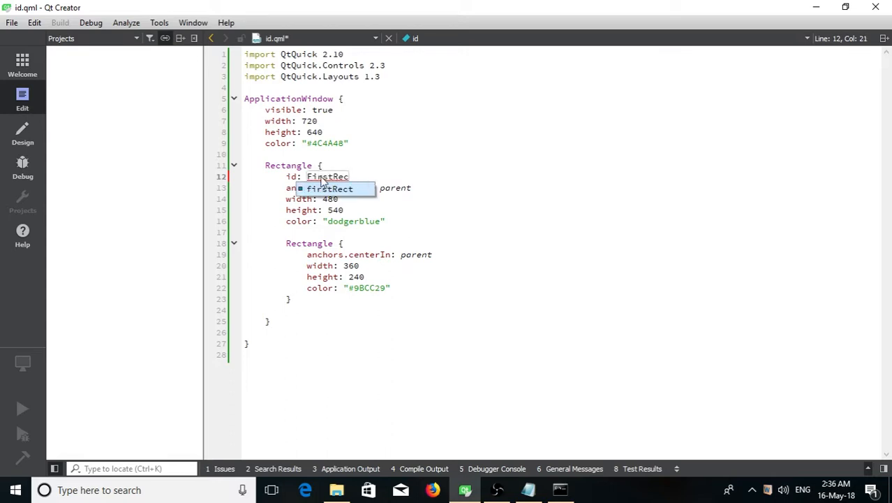
pyautogui.moveTo(362, 181)
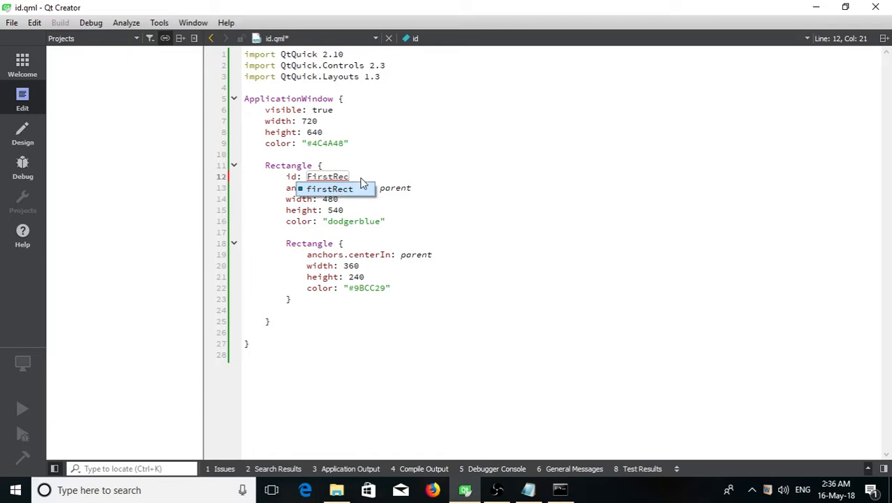
pyautogui.click(365, 173)
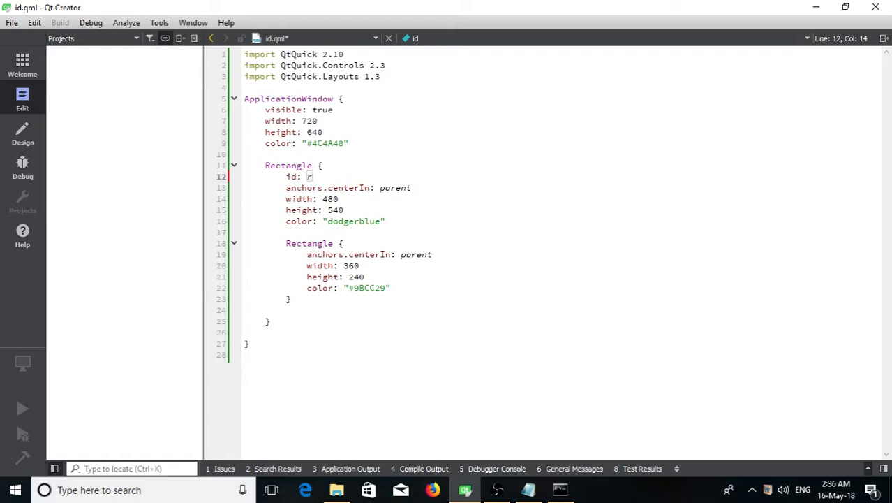
pyautogui.press('Backspace')
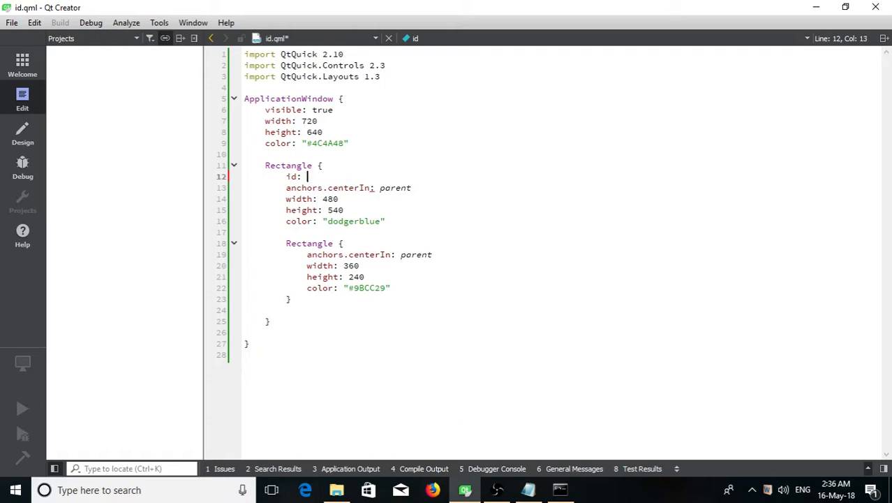
pyautogui.write('firstR')
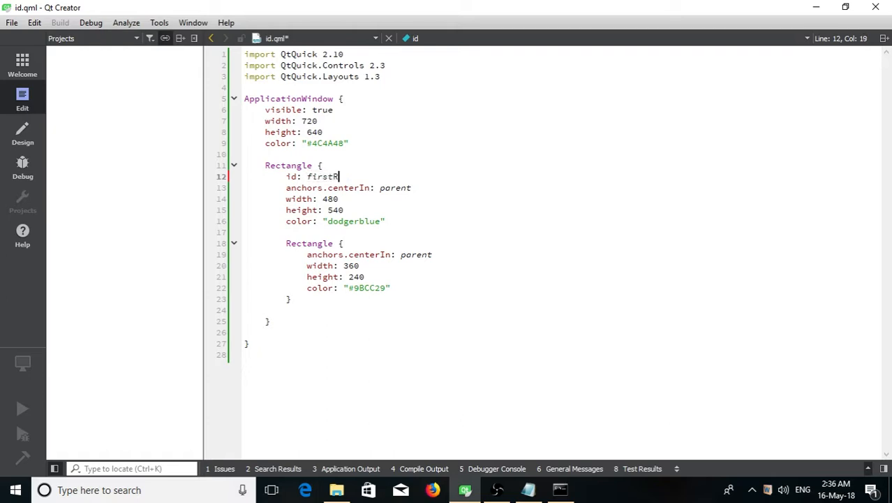
pyautogui.write('ect')
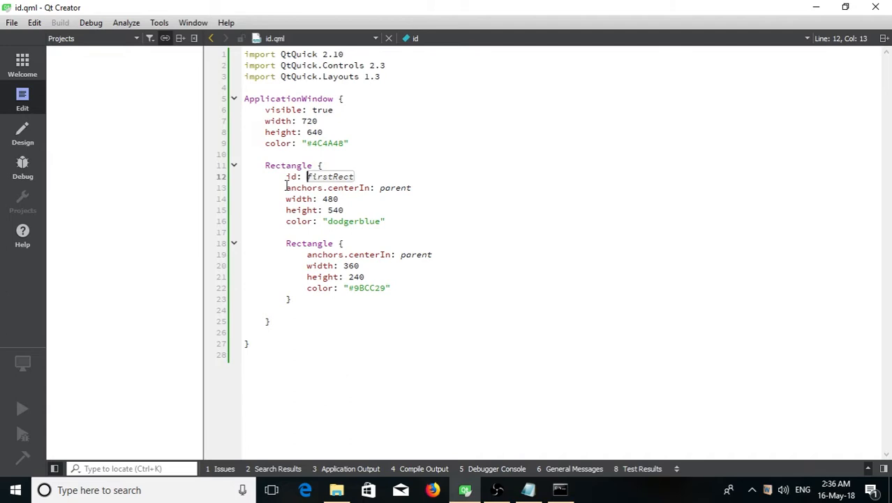
# - Bind the inner Rectangle's height to firstRect.height and run the app in qmlscene
pyautogui.click(321, 187)
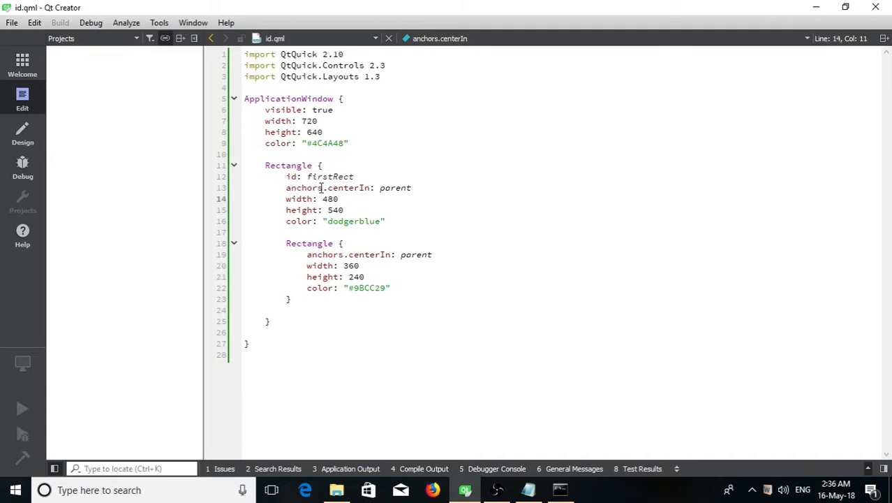
pyautogui.doubleClick(349, 187)
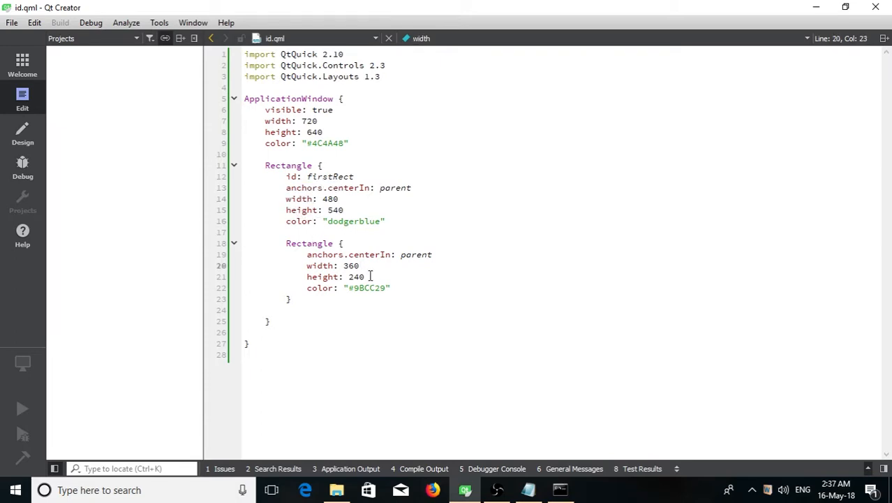
pyautogui.write('fir')
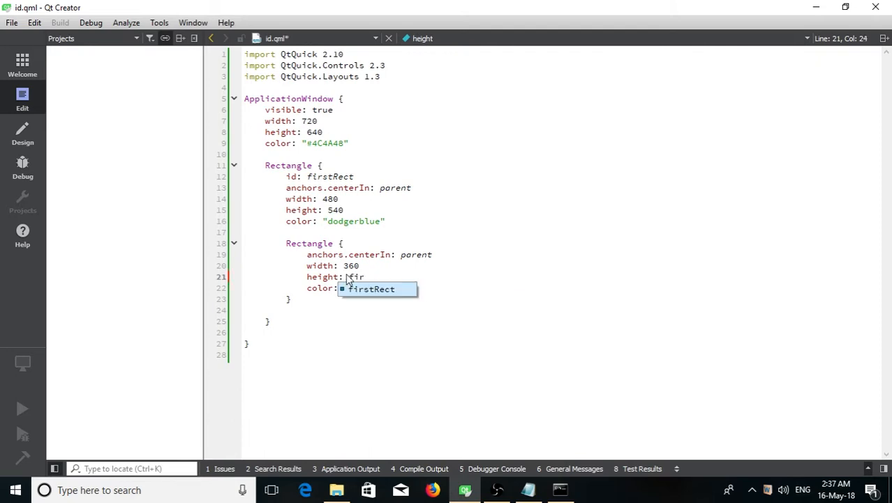
pyautogui.write('firstRect.height')
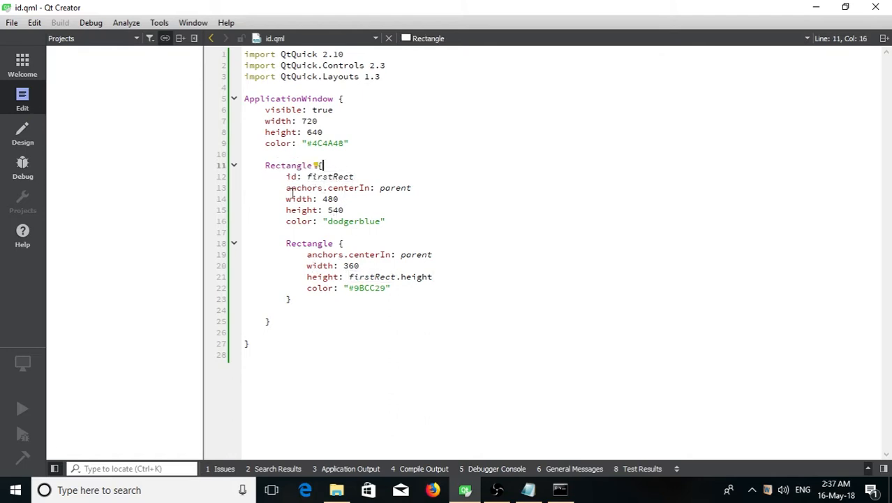
pyautogui.doubleClick(330, 176)
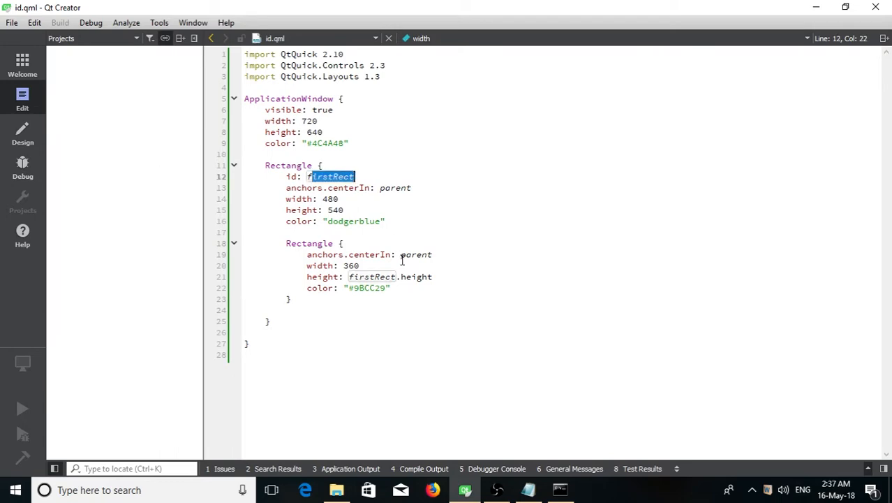
pyautogui.click(560, 489)
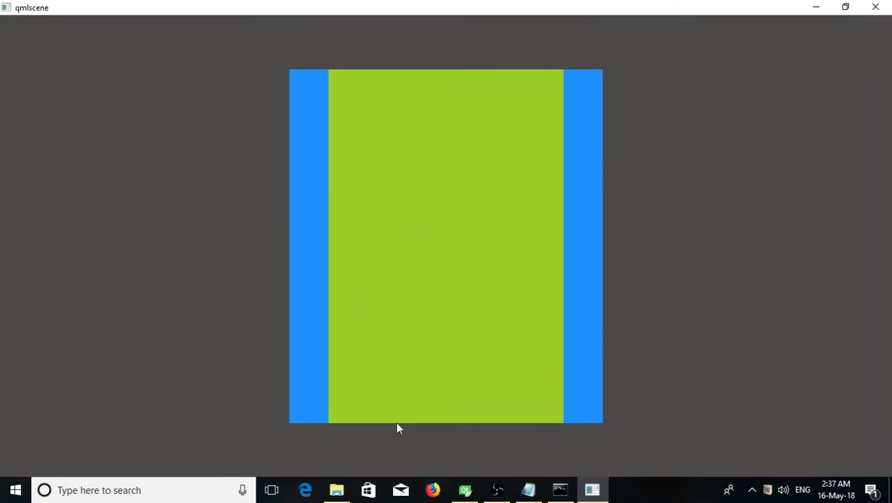
pyautogui.moveTo(867, 5)
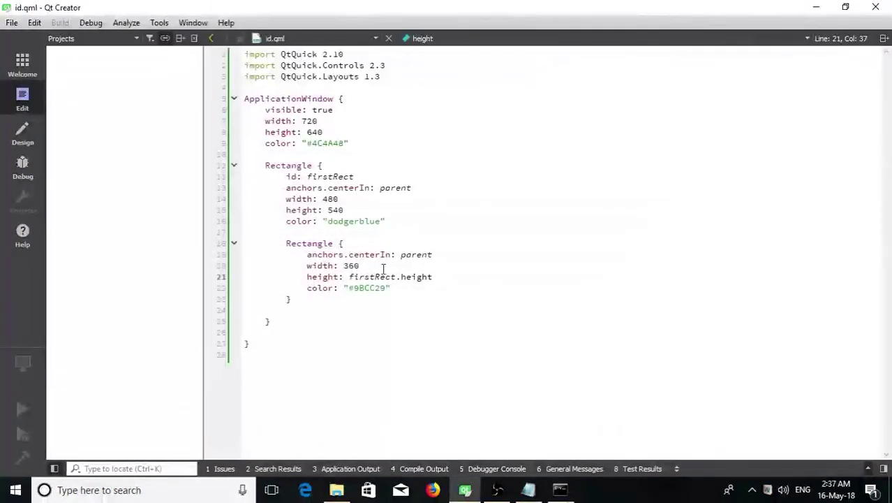
pyautogui.doubleClick(371, 276)
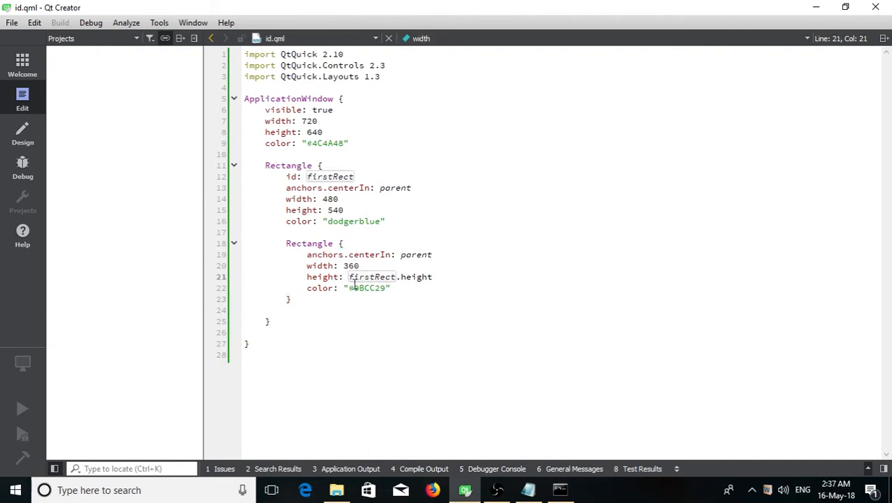
pyautogui.click(363, 265)
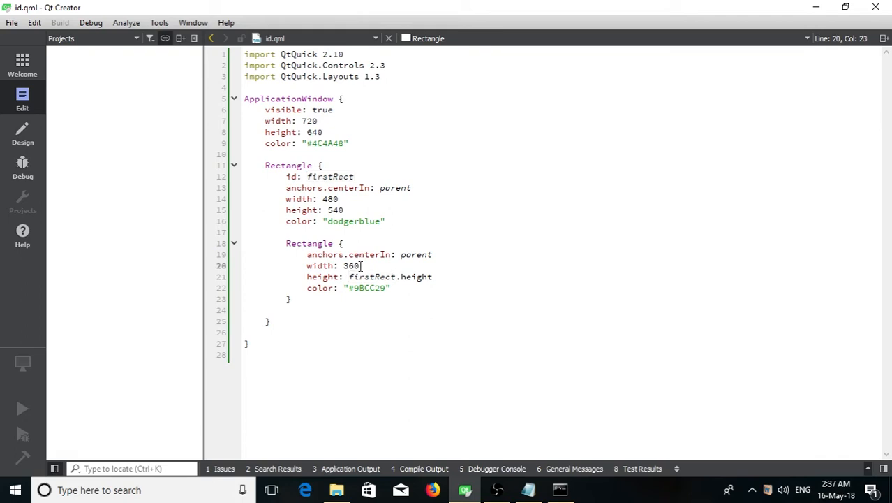
pyautogui.doubleClick(352, 266)
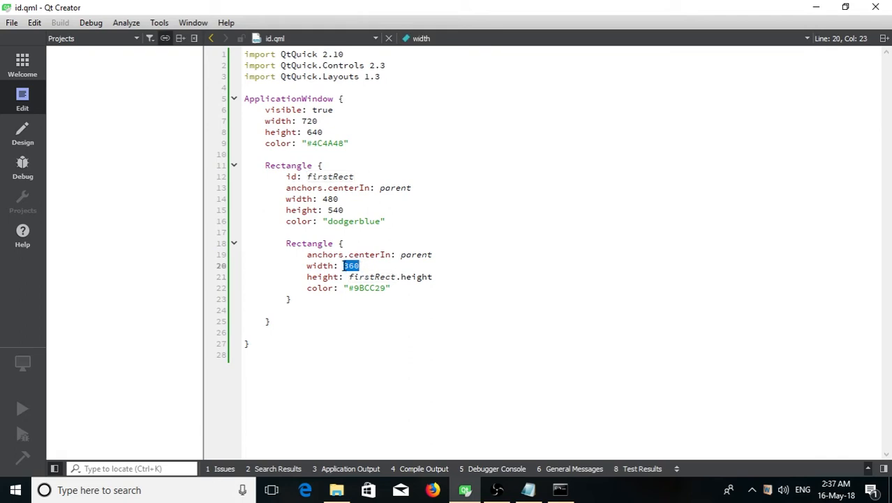
pyautogui.click(349, 209)
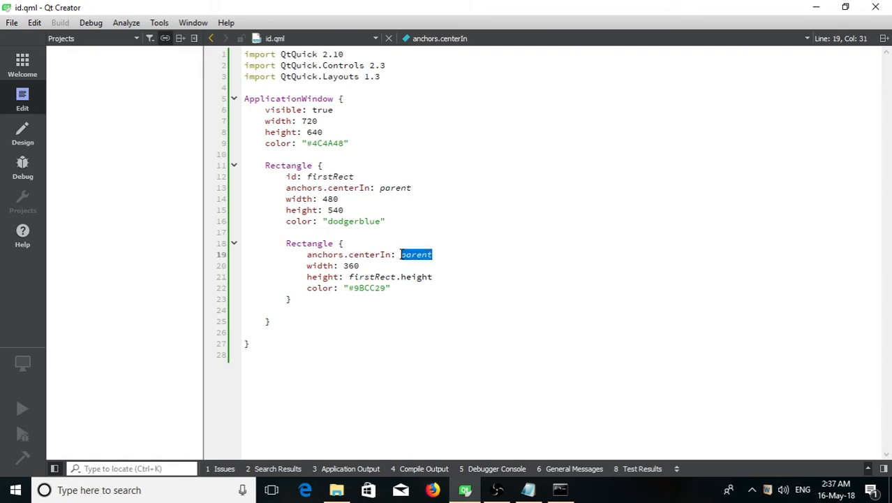
pyautogui.write('this')
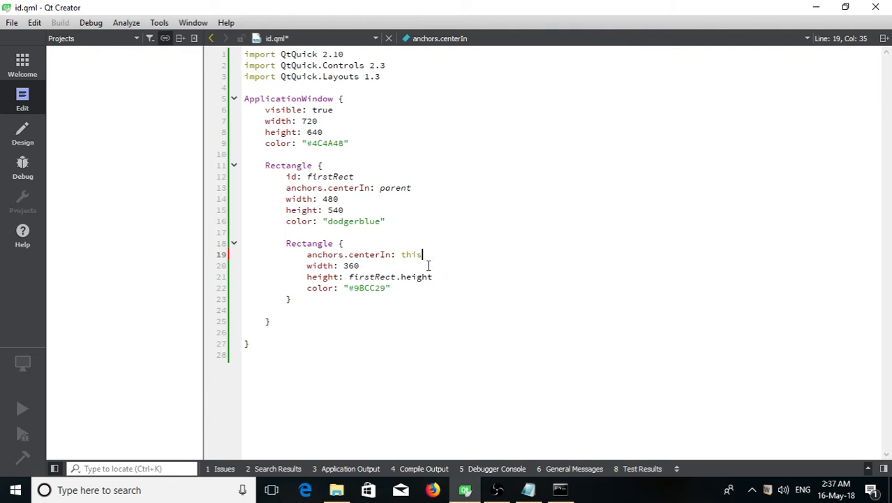
pyautogui.doubleClick(411, 254)
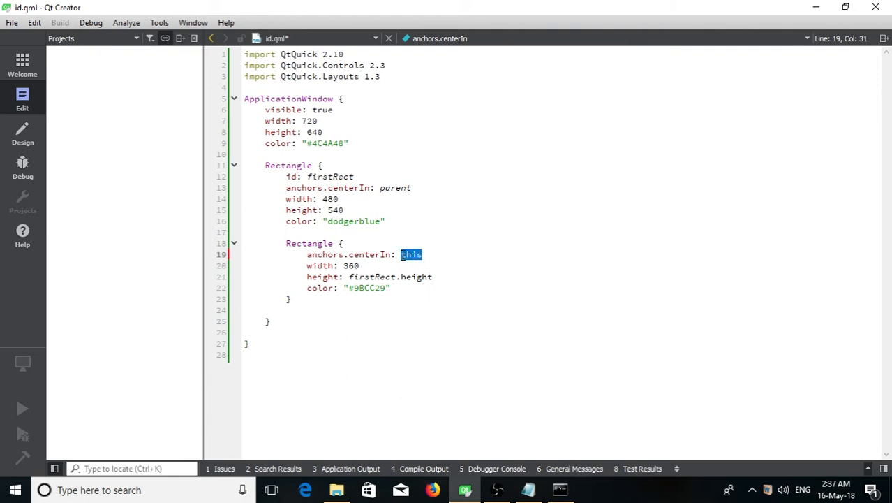
pyautogui.write('paren')
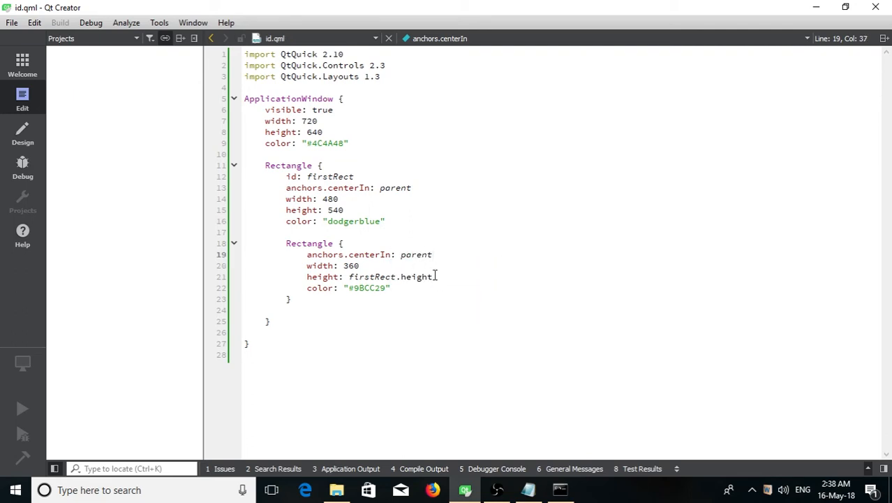
# - Replace the inner Rectangle's height binding firstRect.height with this.width
pyautogui.doubleClick(369, 277)
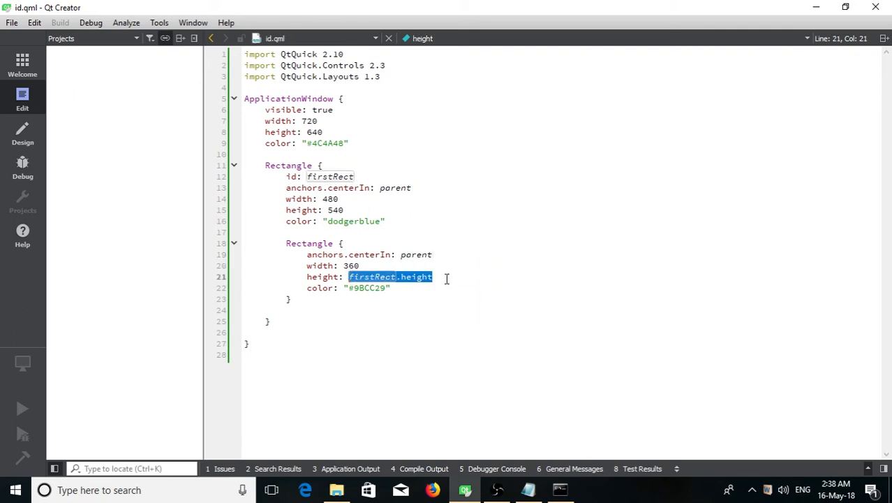
pyautogui.write('this.')
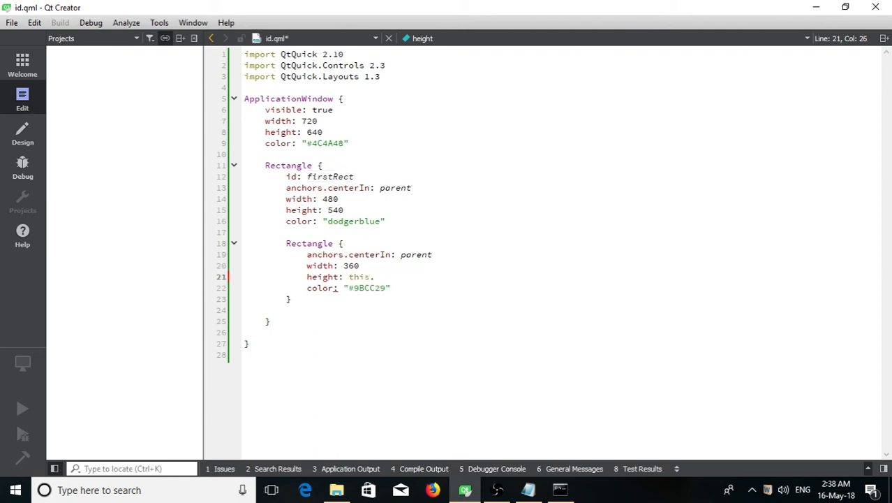
pyautogui.write('width')
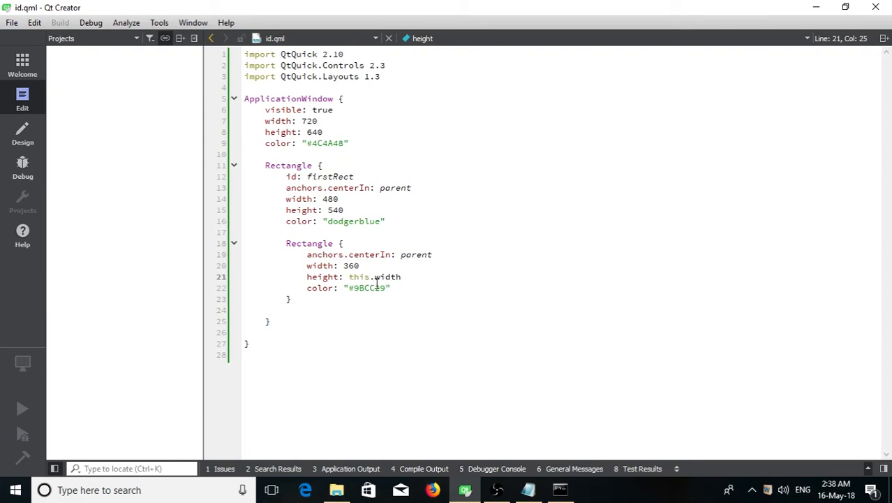
# - Review the inner Rectangle's bindings around the new this.width height and save
pyautogui.doubleClick(357, 276)
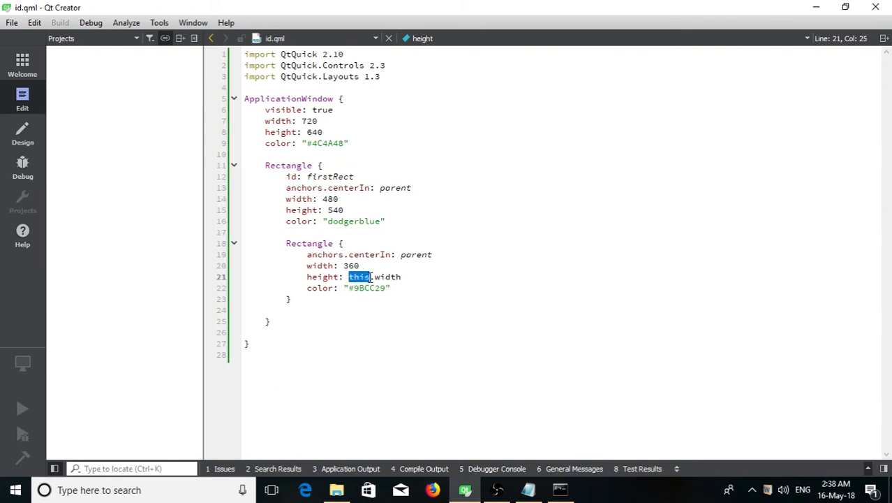
pyautogui.click(355, 276)
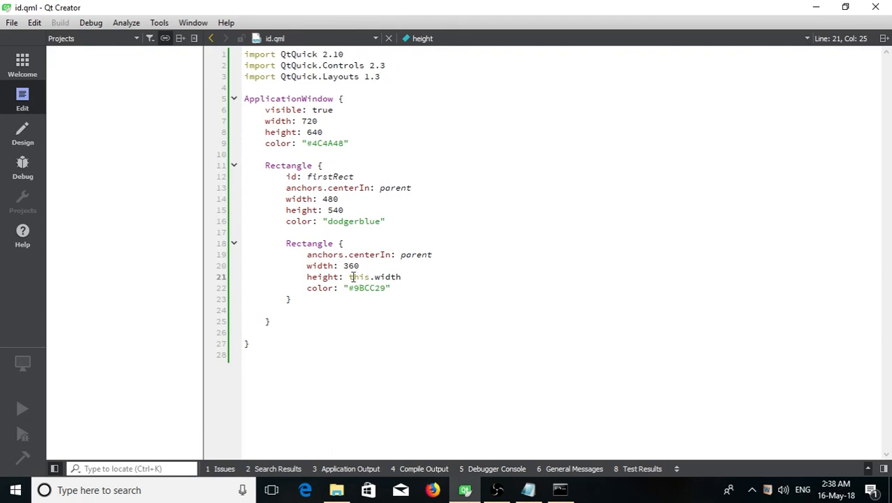
pyautogui.doubleClick(352, 265)
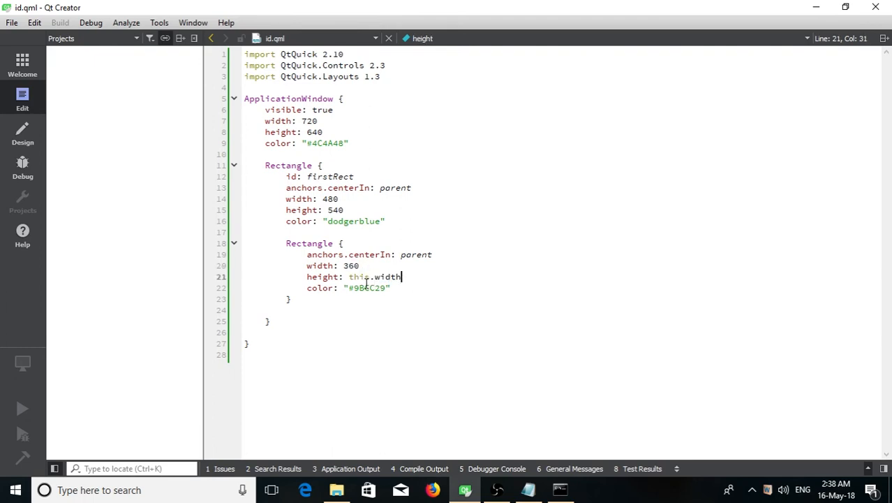
pyautogui.doubleClick(349, 254)
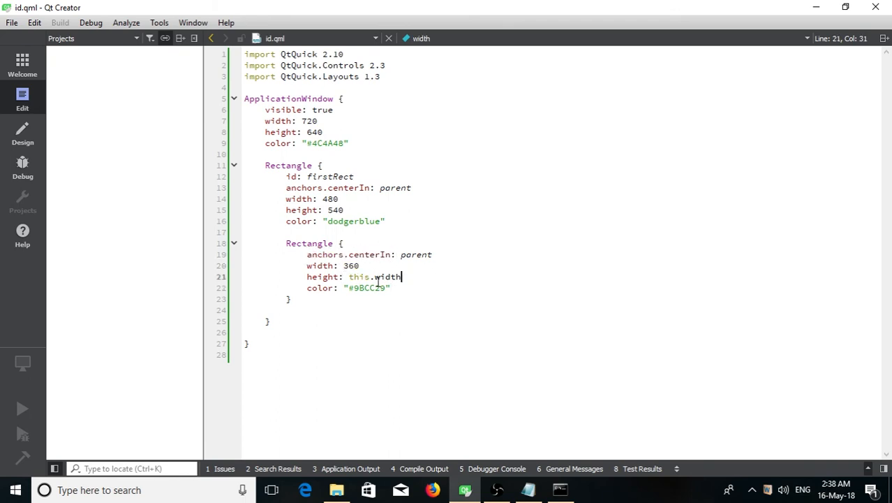
pyautogui.doubleClick(369, 288)
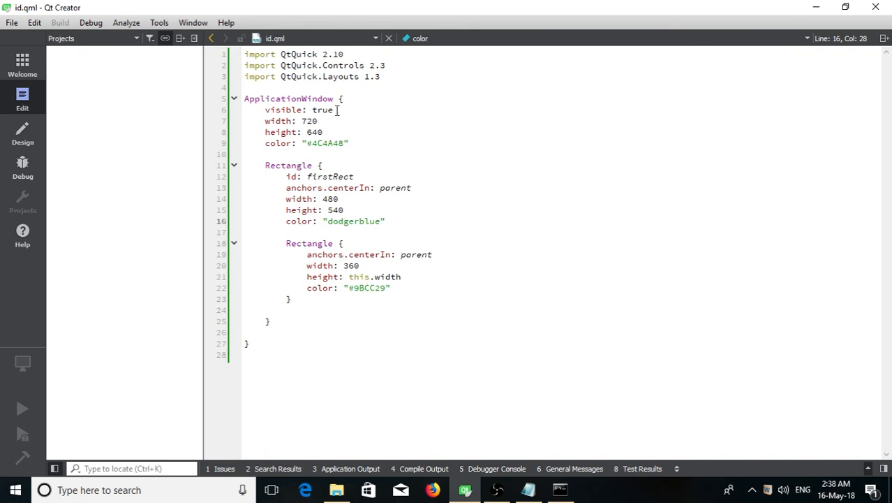
pyautogui.click(338, 109)
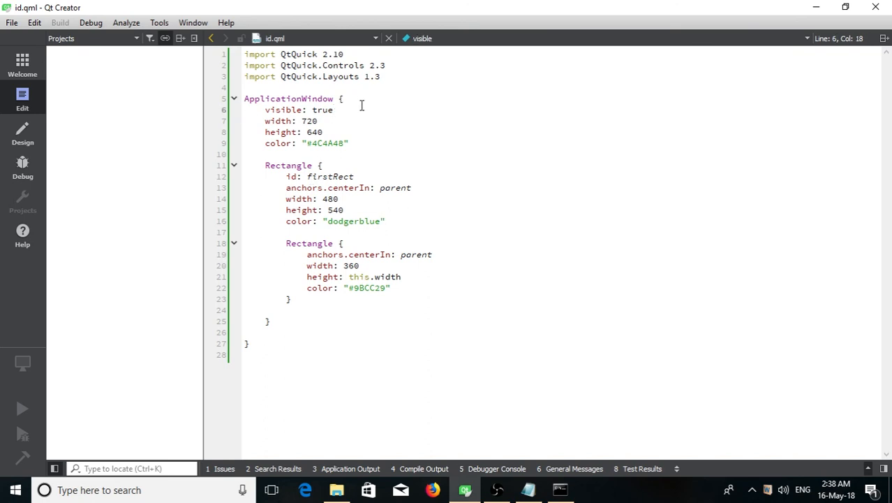